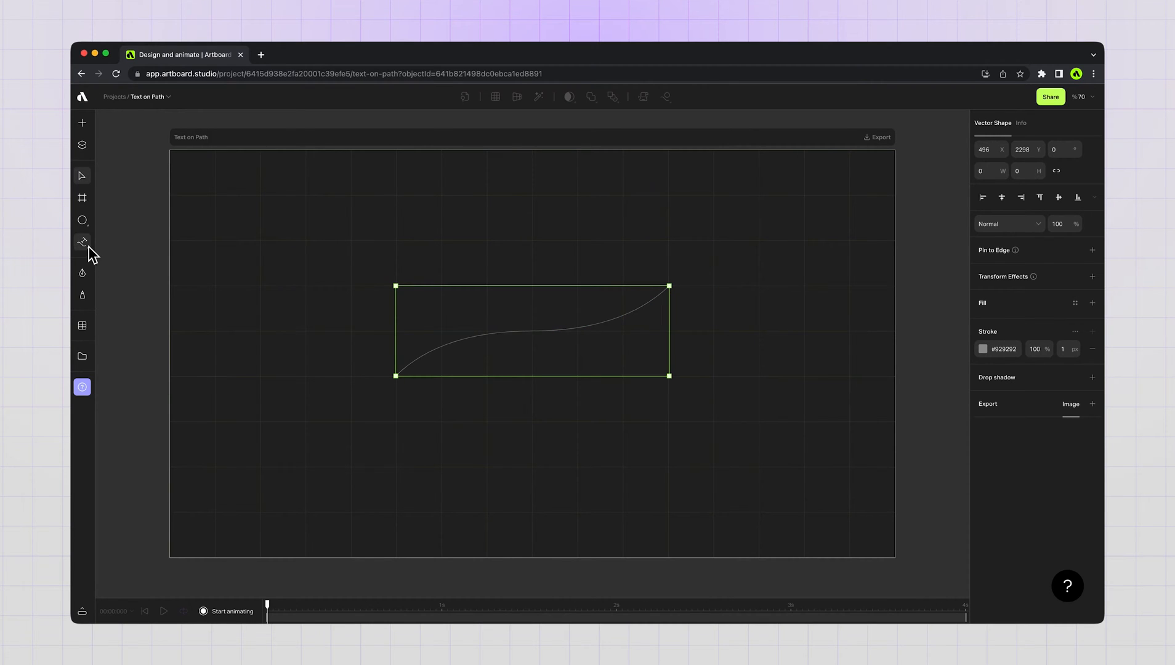
- Place the word ANIMATE onto the curved path with the Text tool
left_click(472, 356)
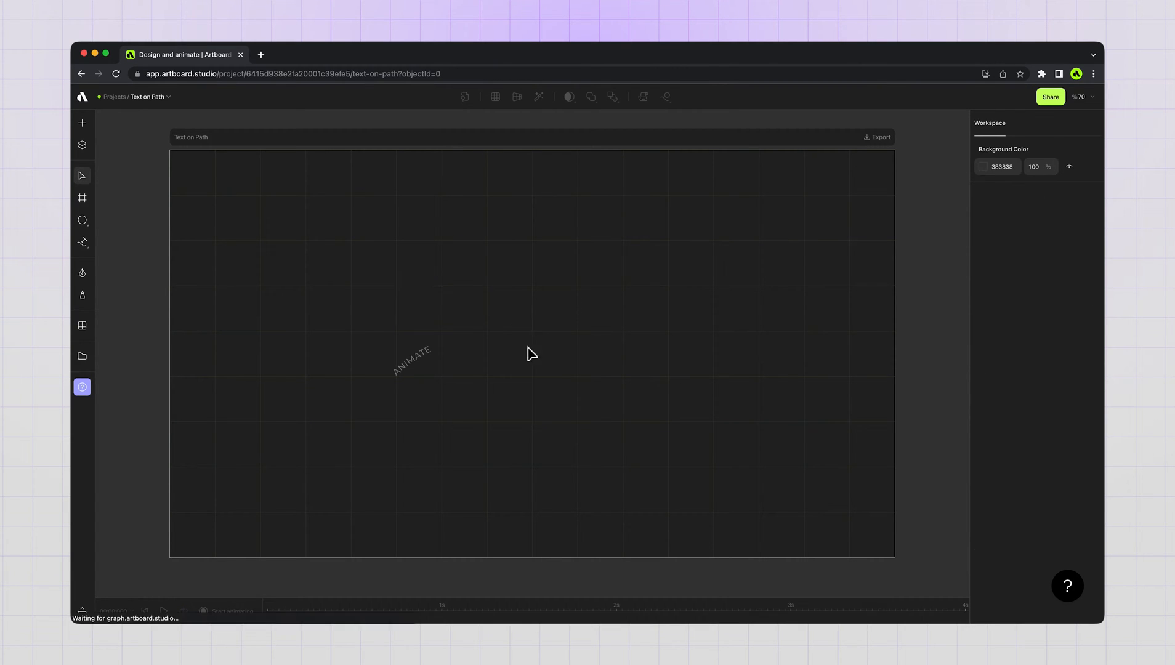
left_click(410, 358)
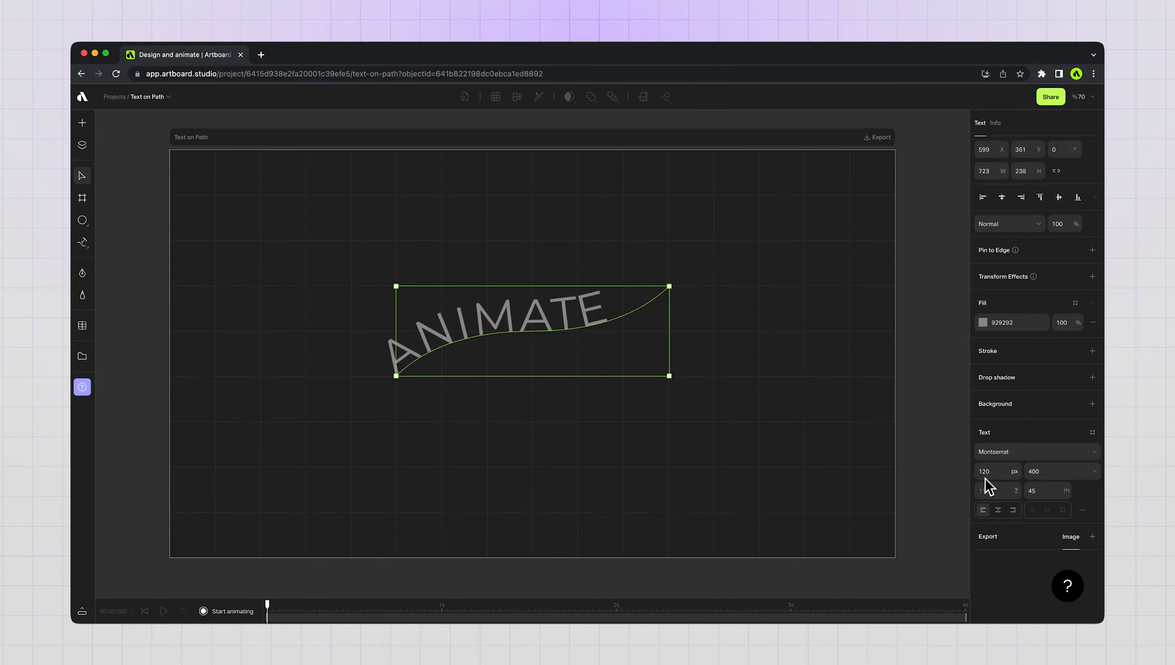
left_click(1036, 452)
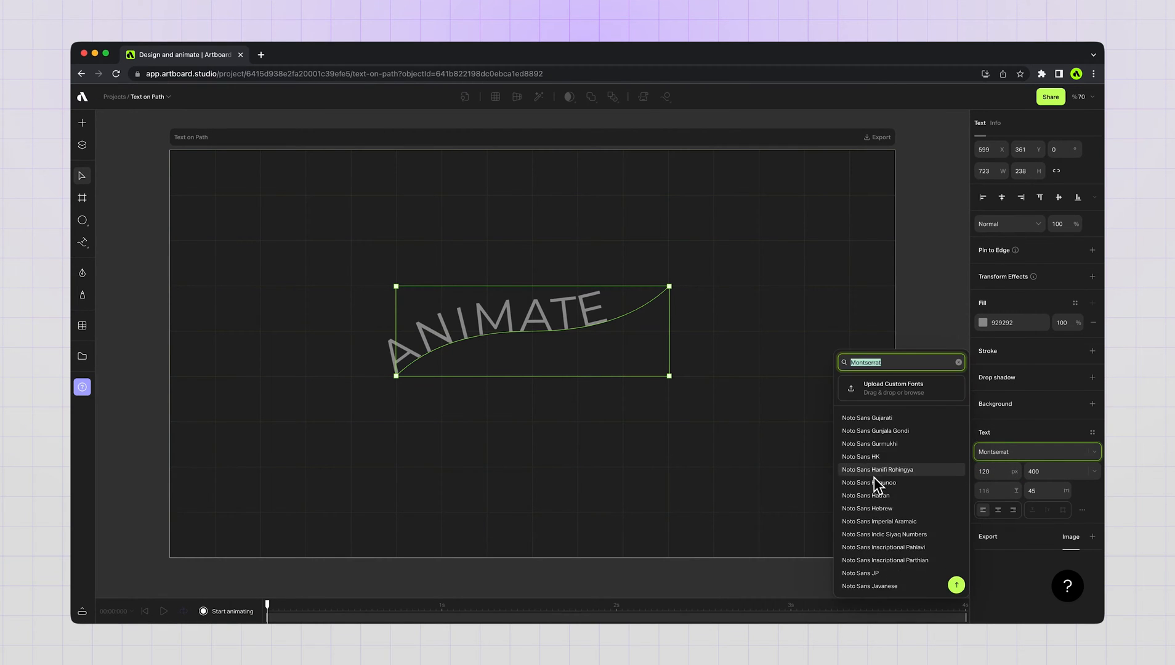
left_click(877, 469)
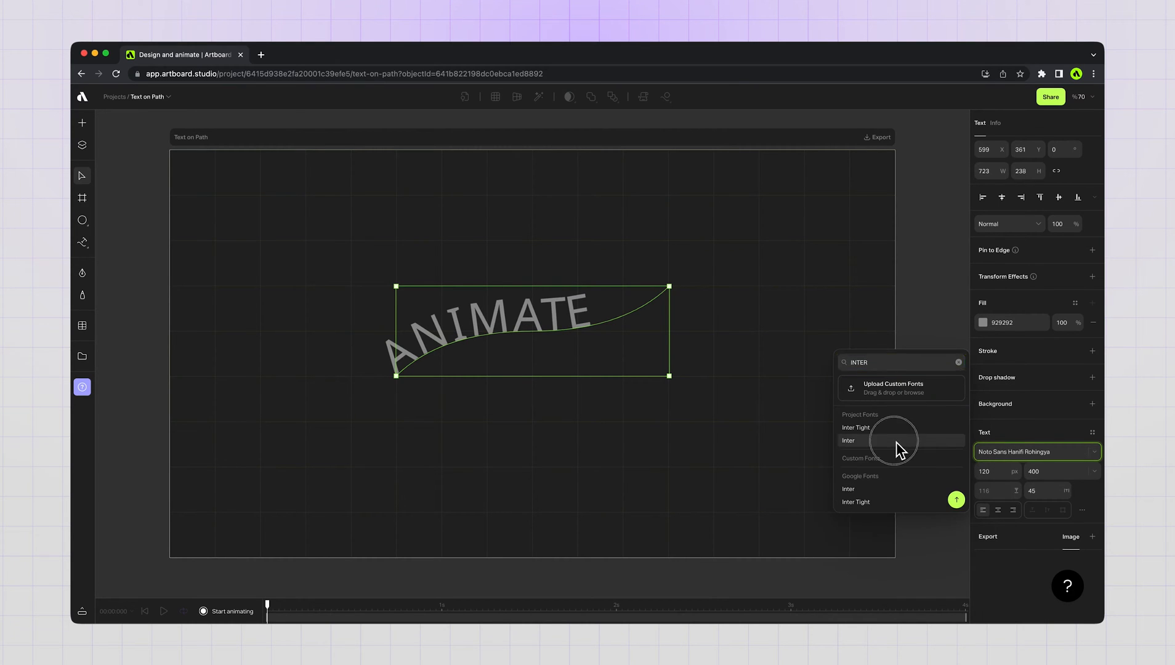
- Style ANIMATE in Inter, Bold 700, with fill colour FFFFFF
left_click(849, 441)
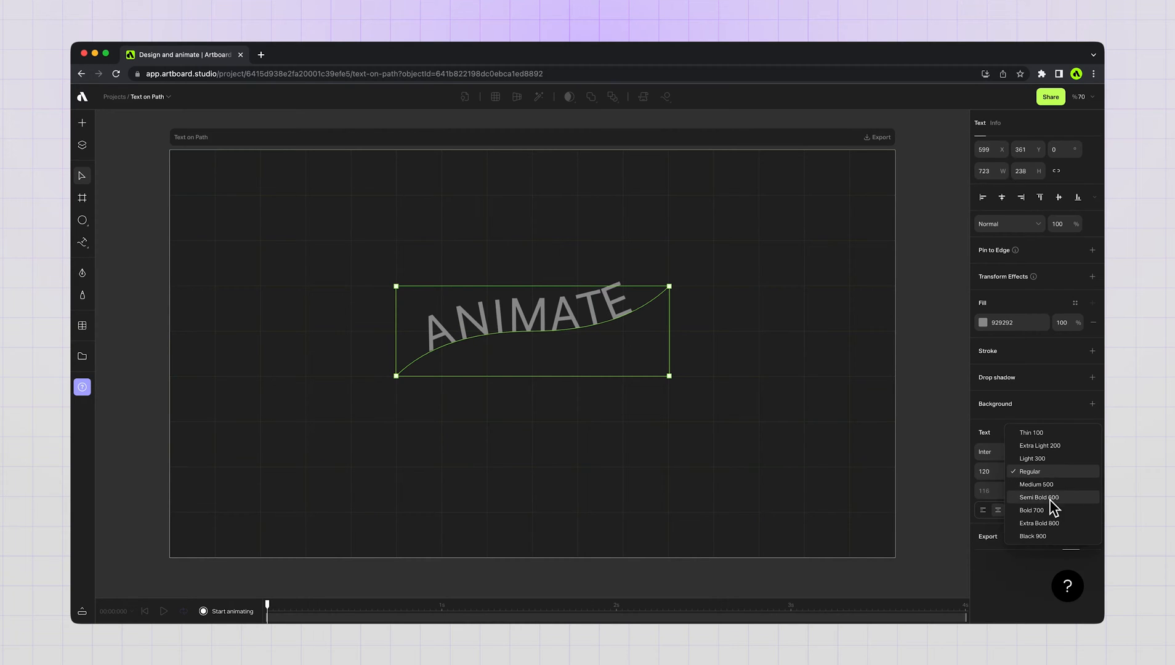
left_click(1032, 510)
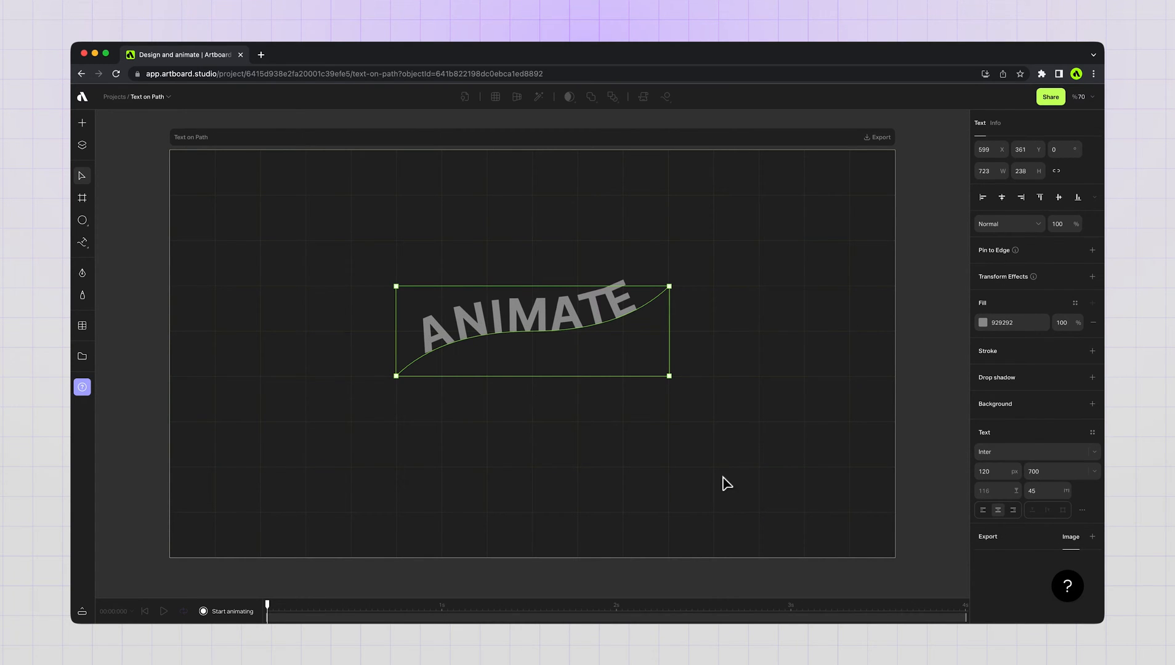
triple_click(1002, 321)
type("FFFFFF")
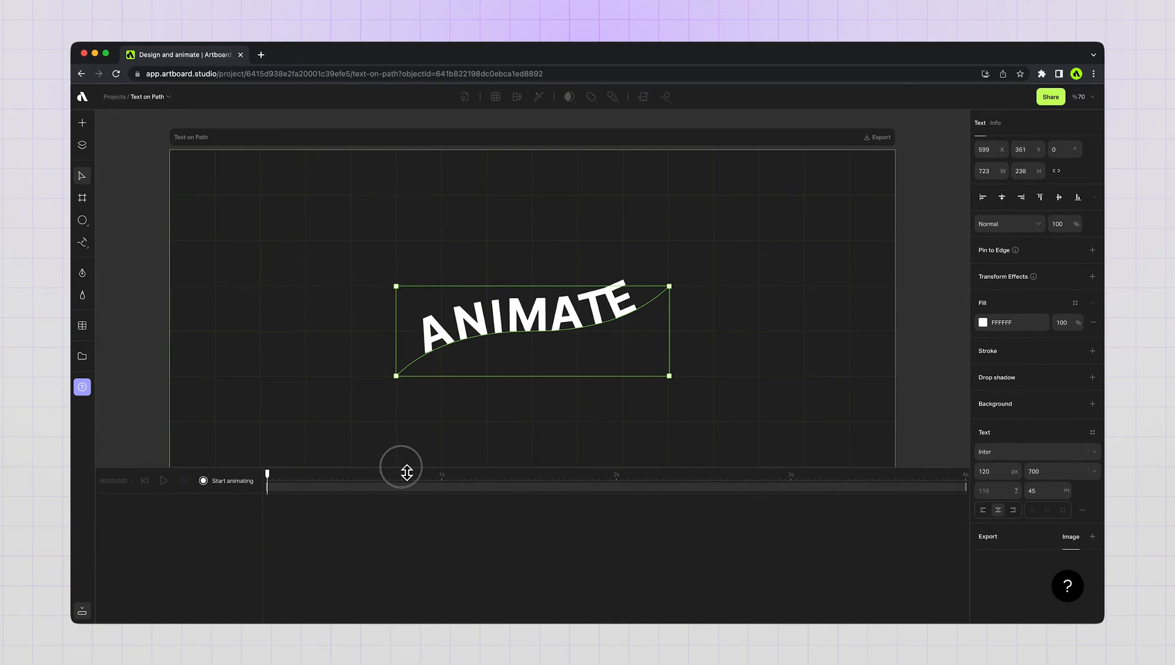
mouse_move(240, 487)
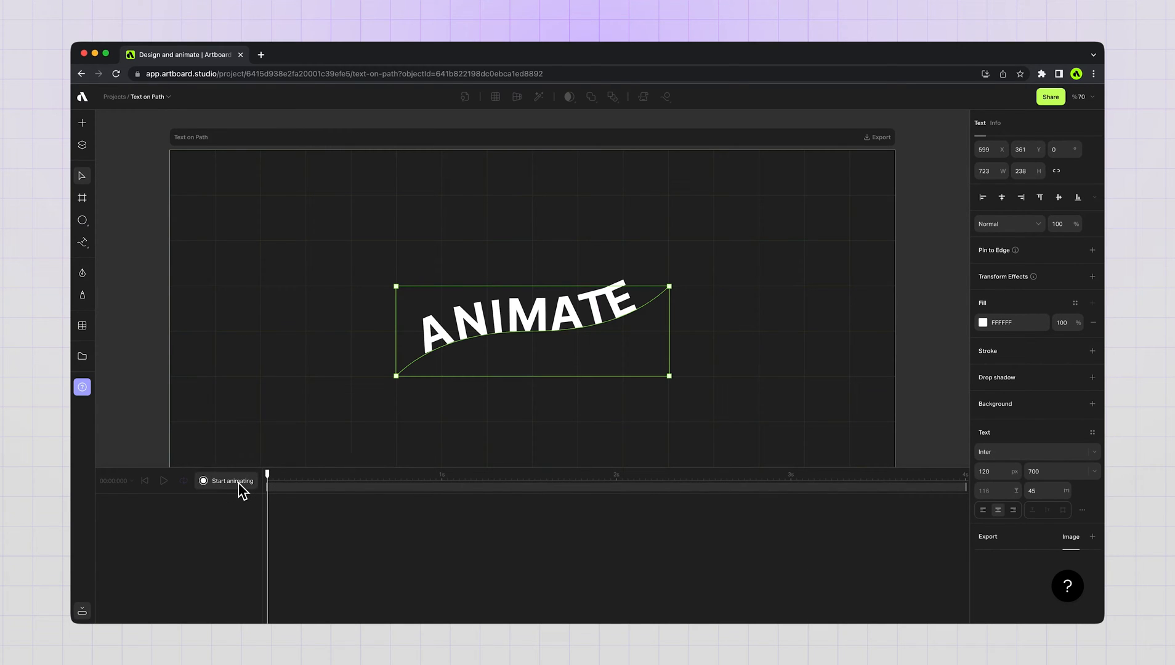
- Record PathStartOffset keyframes for ANIMATE: 0 at start, 752 at the 2-second mark
left_click(227, 481)
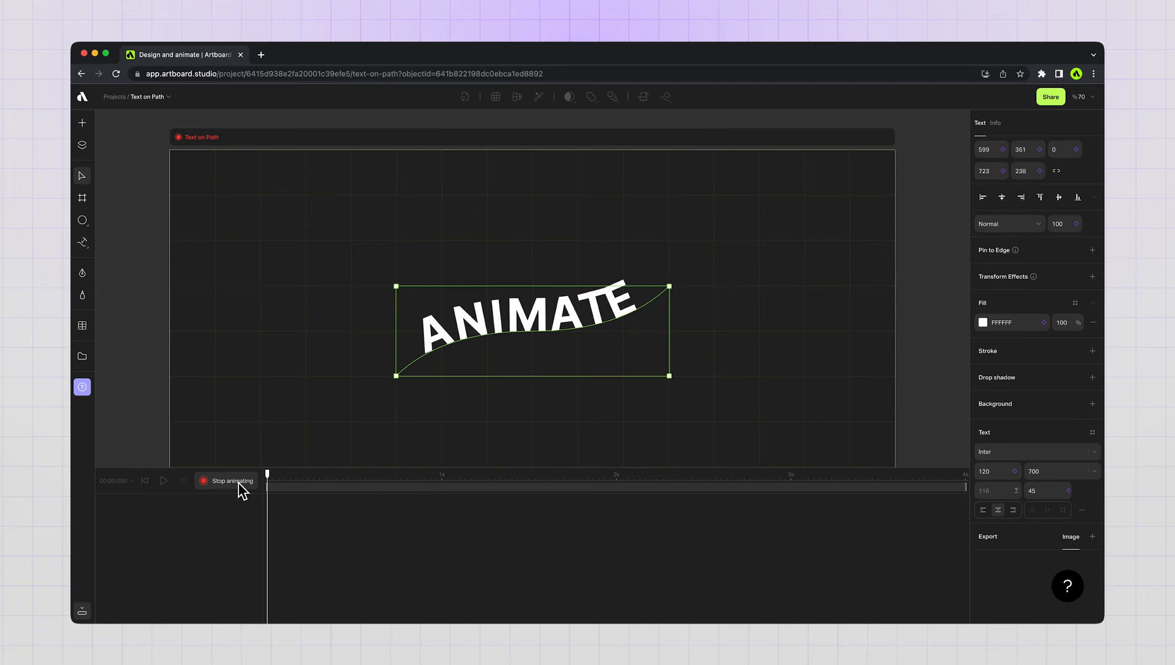
mouse_move(434, 469)
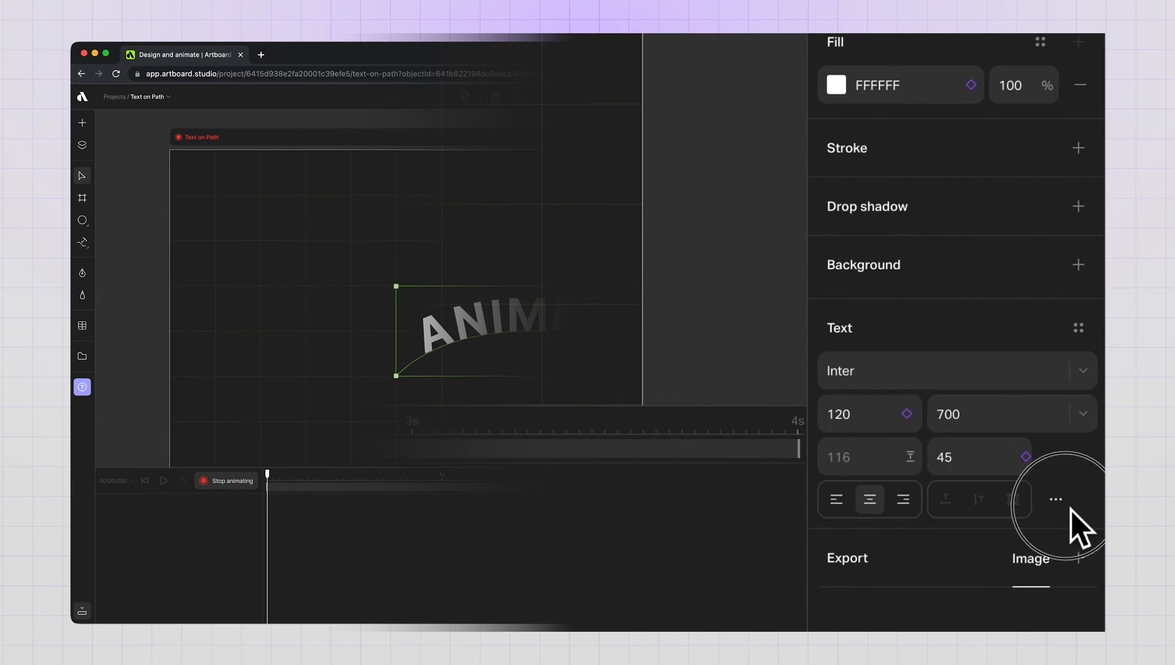
left_click(1056, 499)
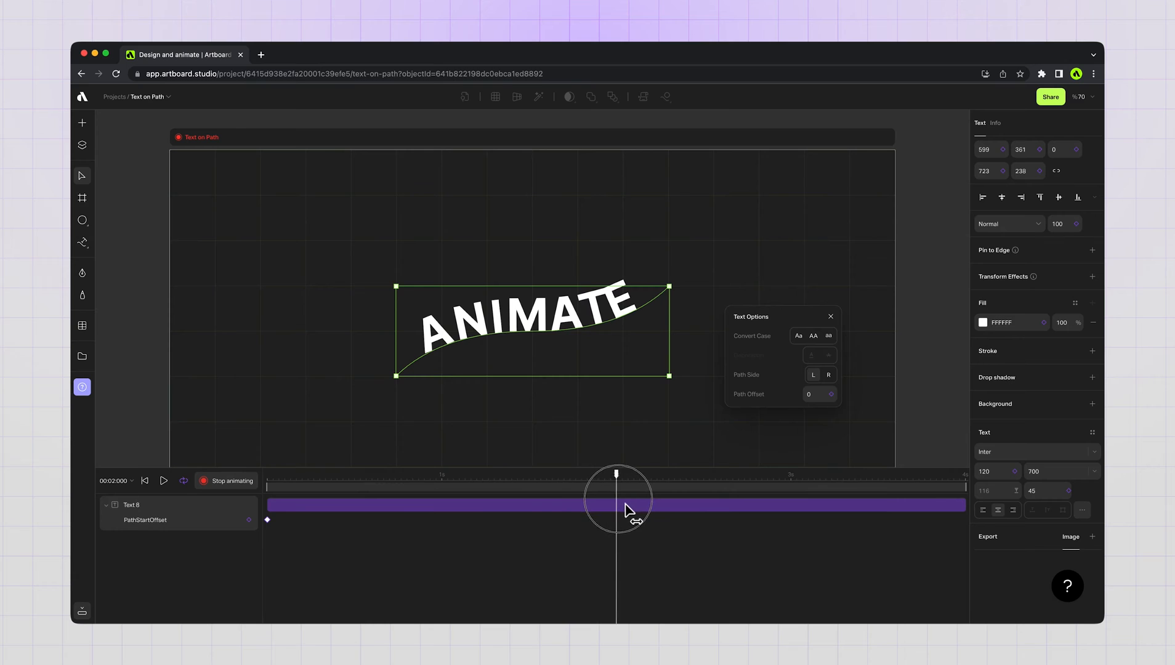
left_click(820, 394)
type("752")
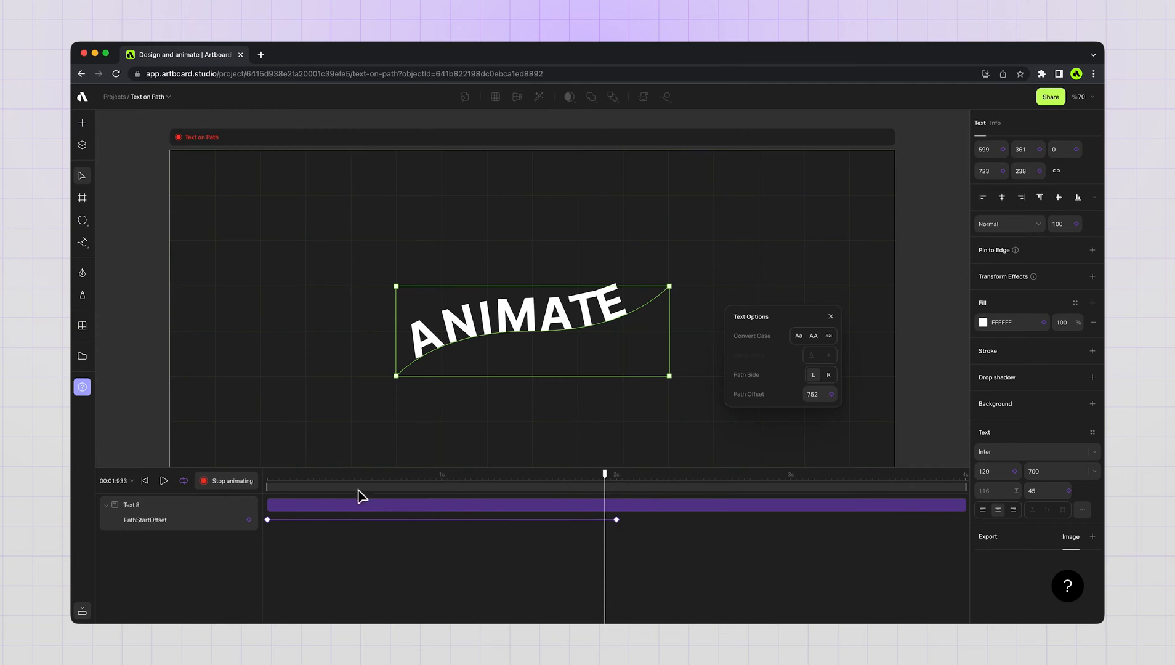
left_click(231, 480)
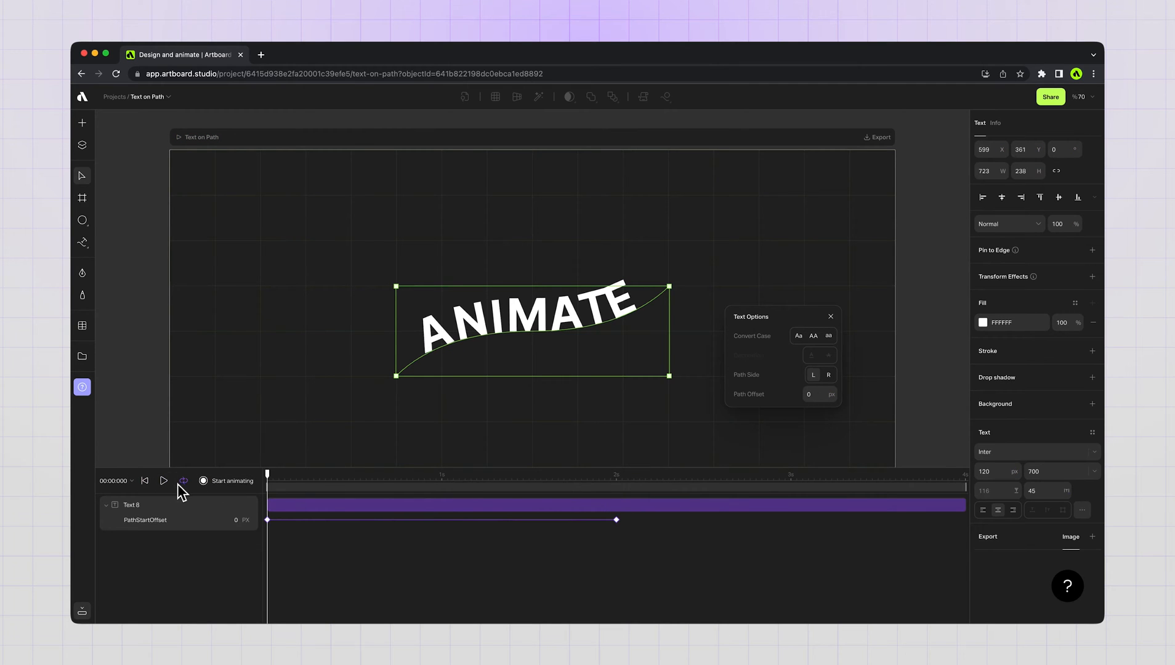
- Apply Back ease-out to the offset animation and preview the playback
left_click(163, 480)
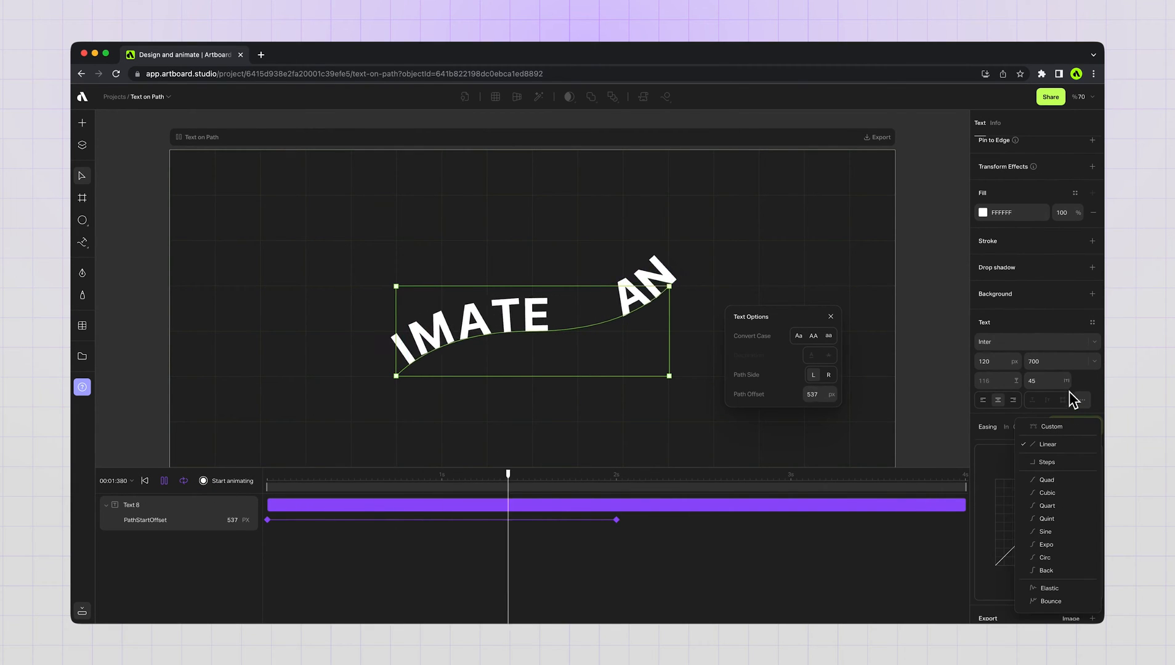
left_click(1045, 570)
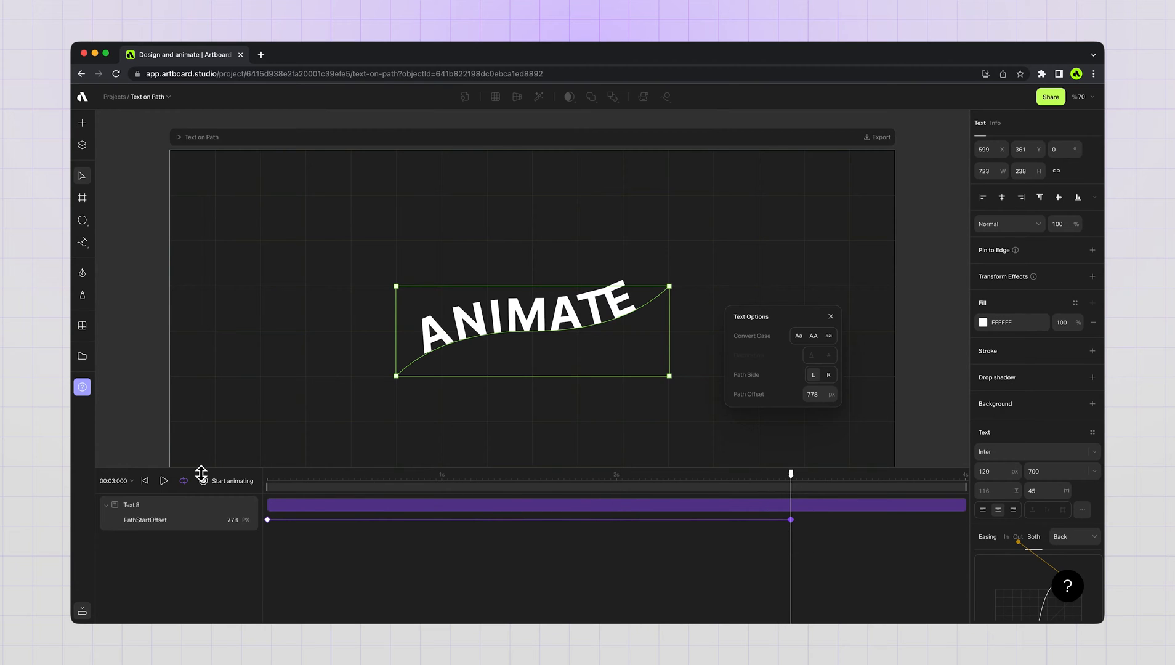
left_click(164, 480)
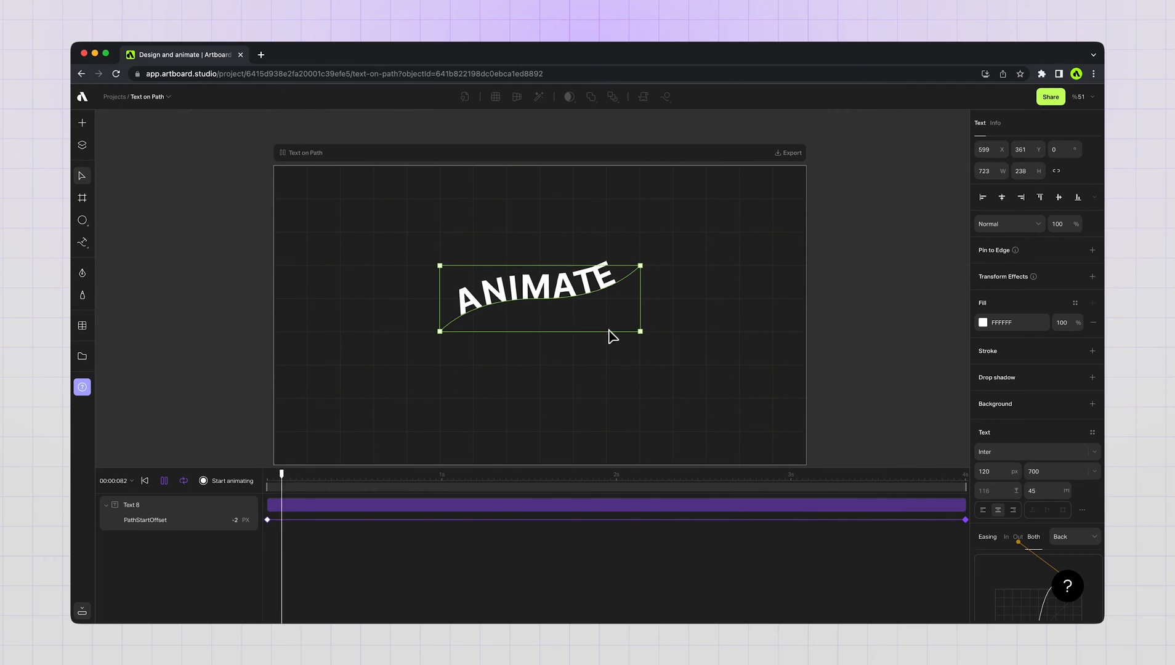
- Duplicate the layer as the word TEXT below ANIMATE and play both animations
left_click(164, 480)
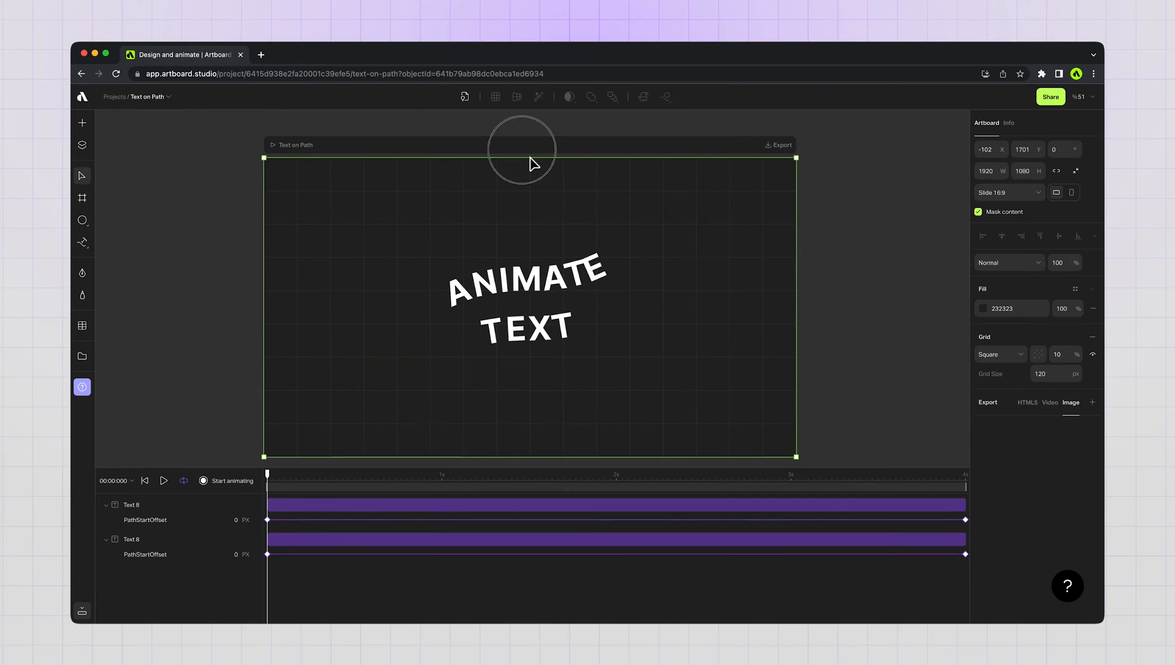
left_click(163, 480)
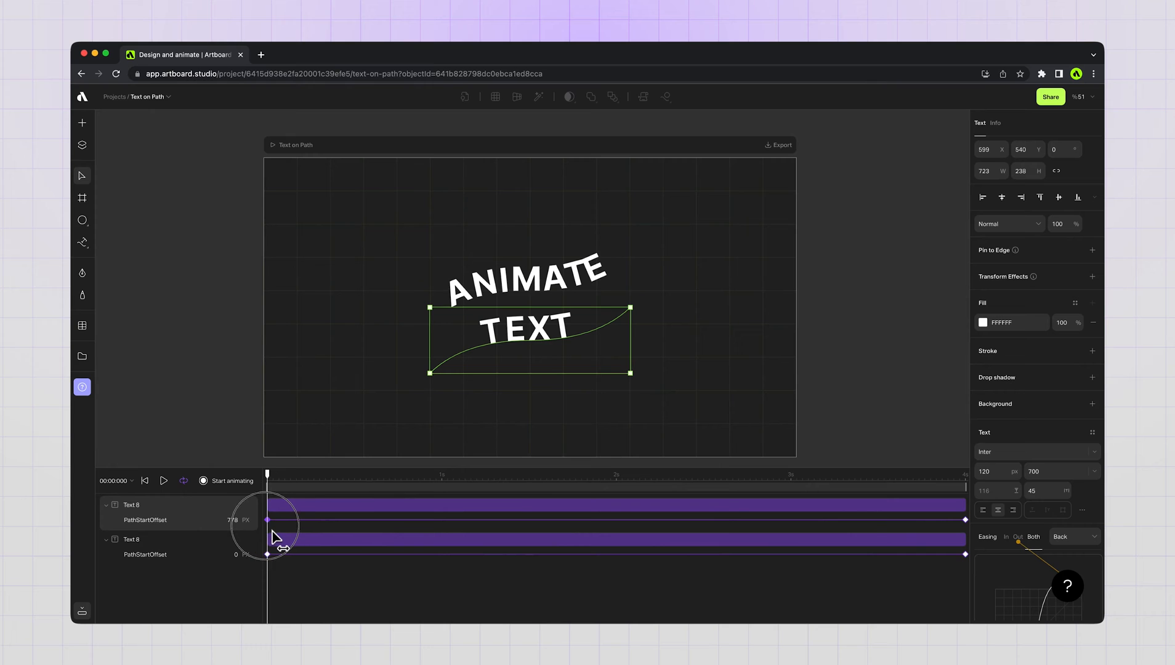
left_click(164, 481)
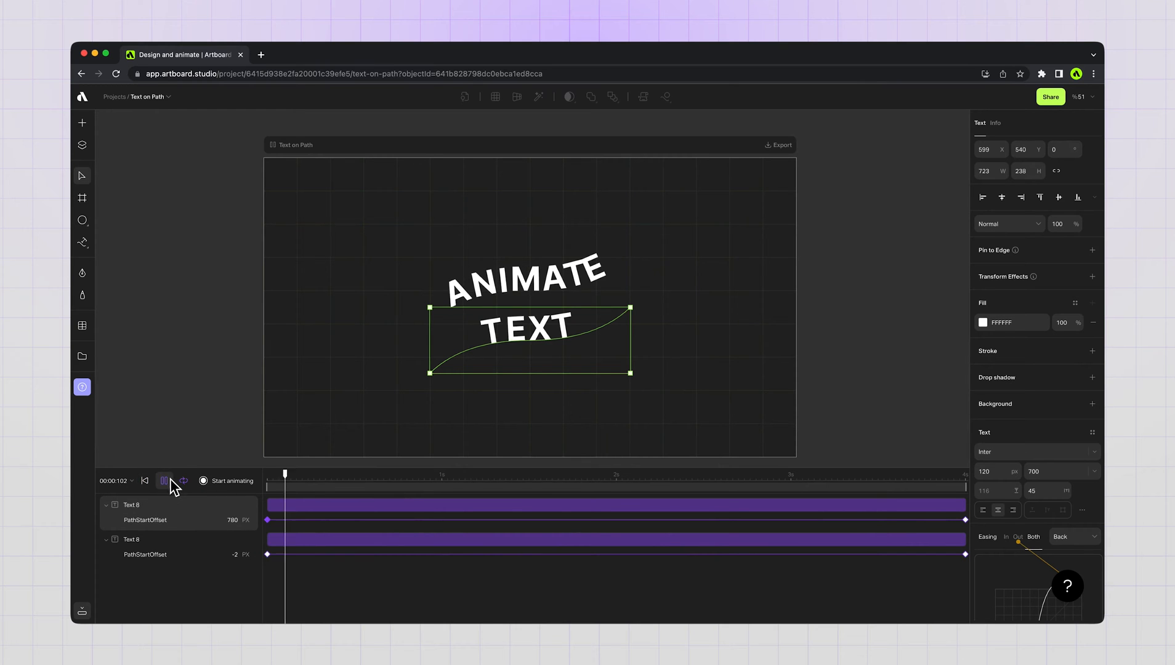
left_click(164, 480)
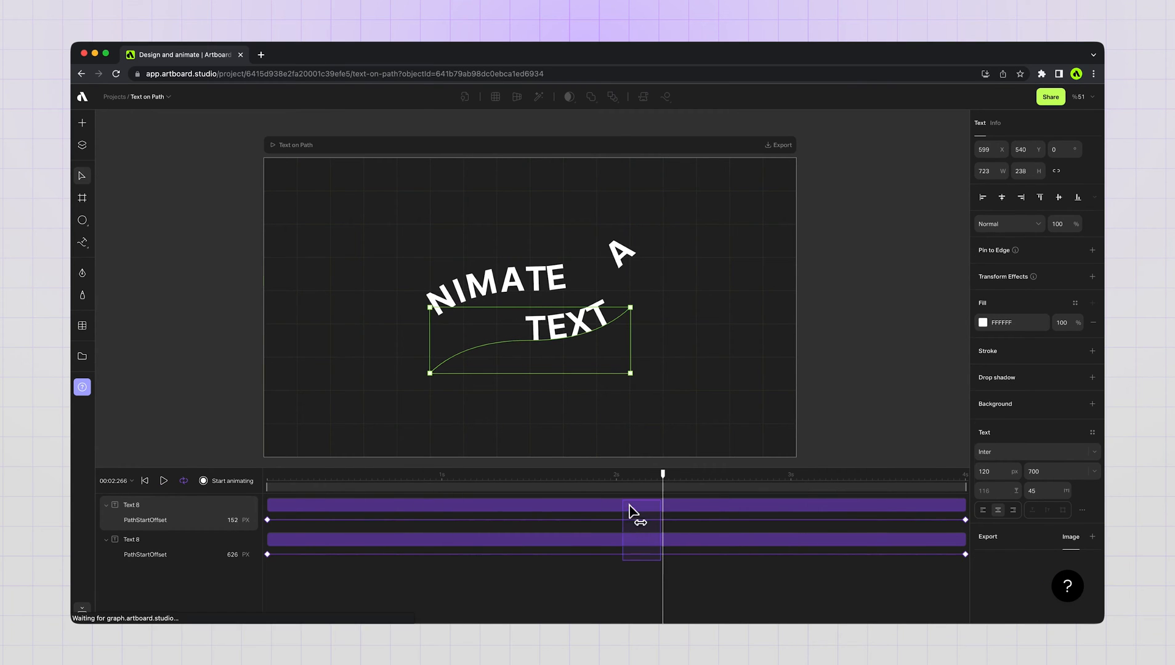
- Try Circ easing, then settle on Expo easing for the animation
left_click(1059, 402)
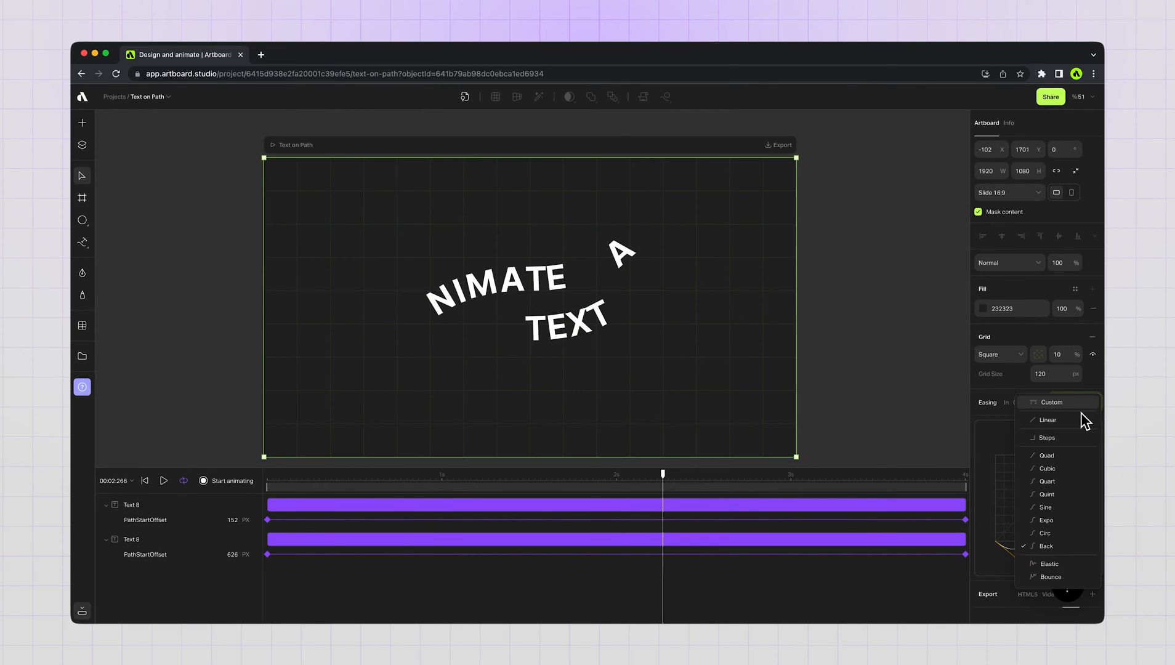
left_click(1044, 532)
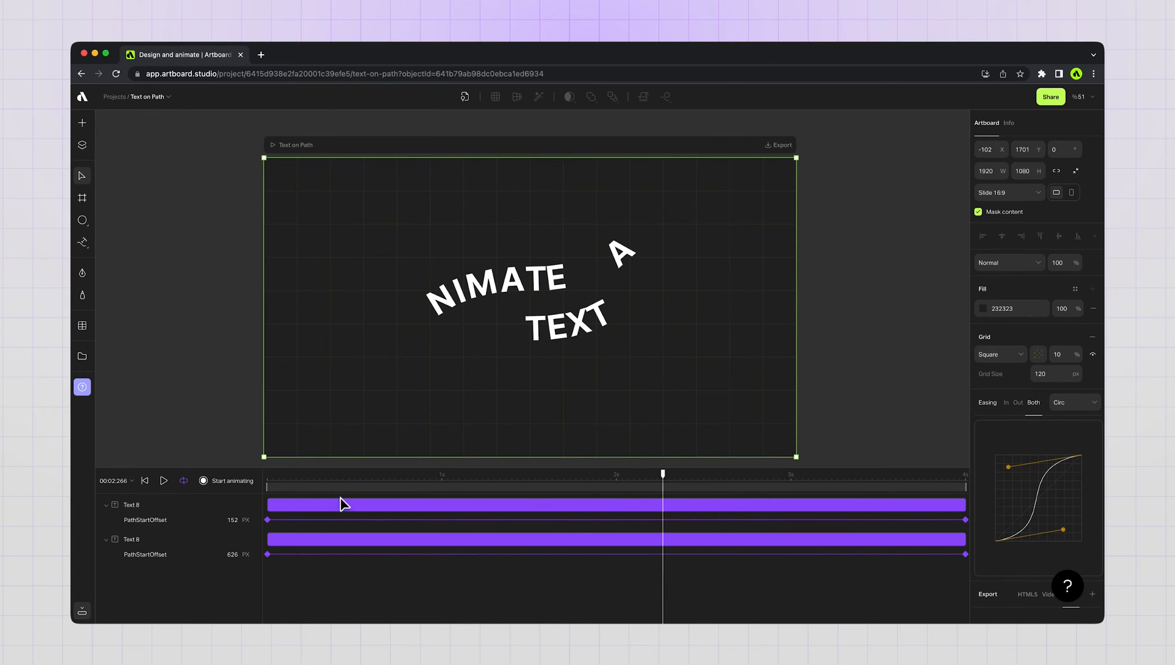
left_click(163, 480)
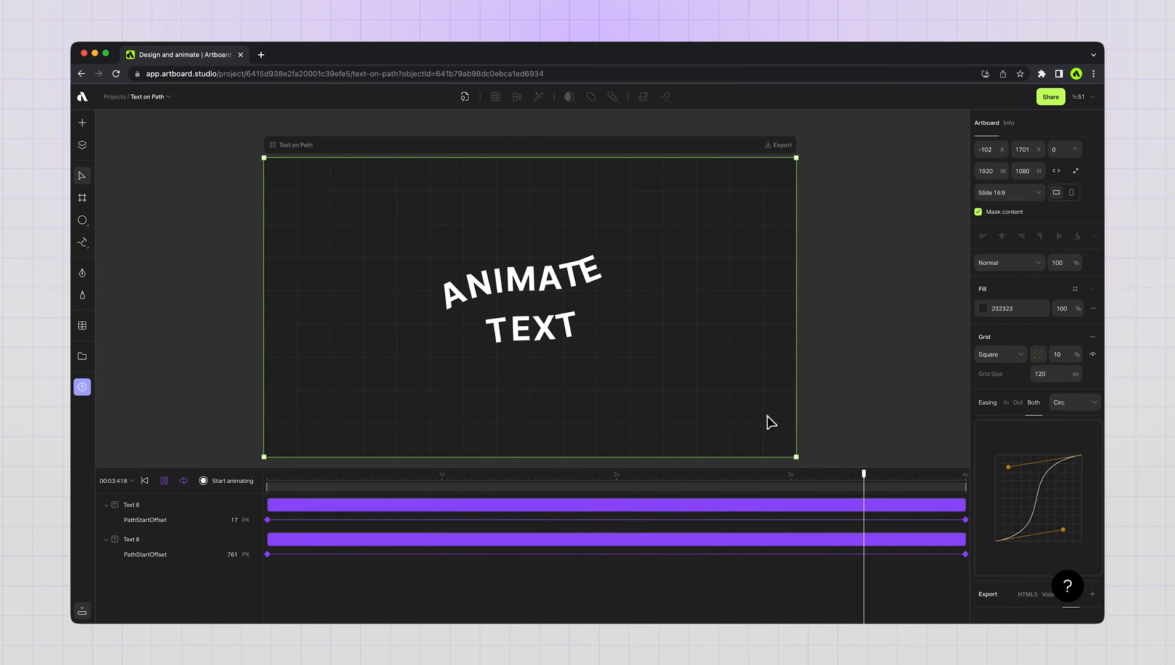
left_click(1073, 402)
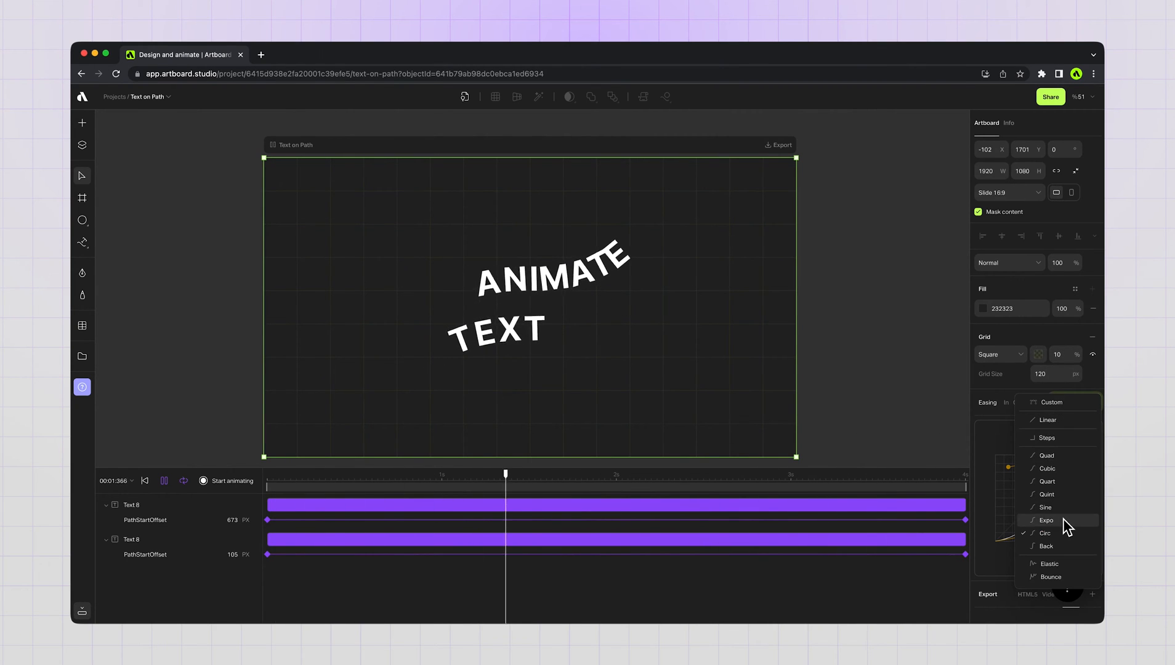
left_click(1045, 520)
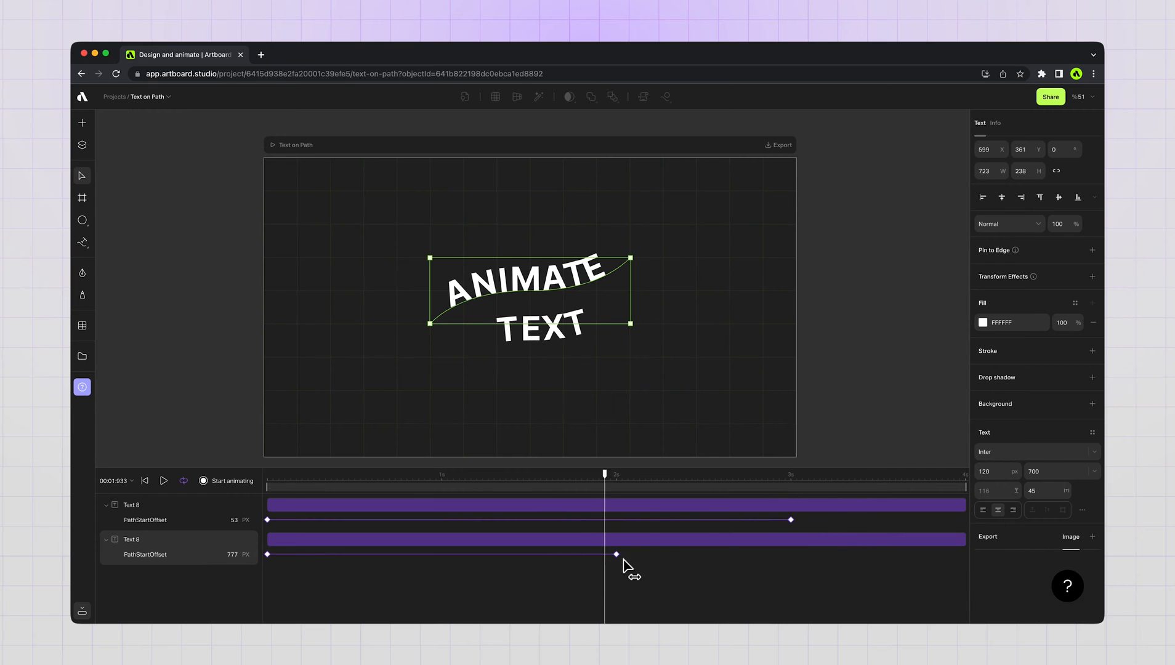
- Keyframe TEXT's path offset to end around the three-second mark like ANIMATE's
left_click(162, 480)
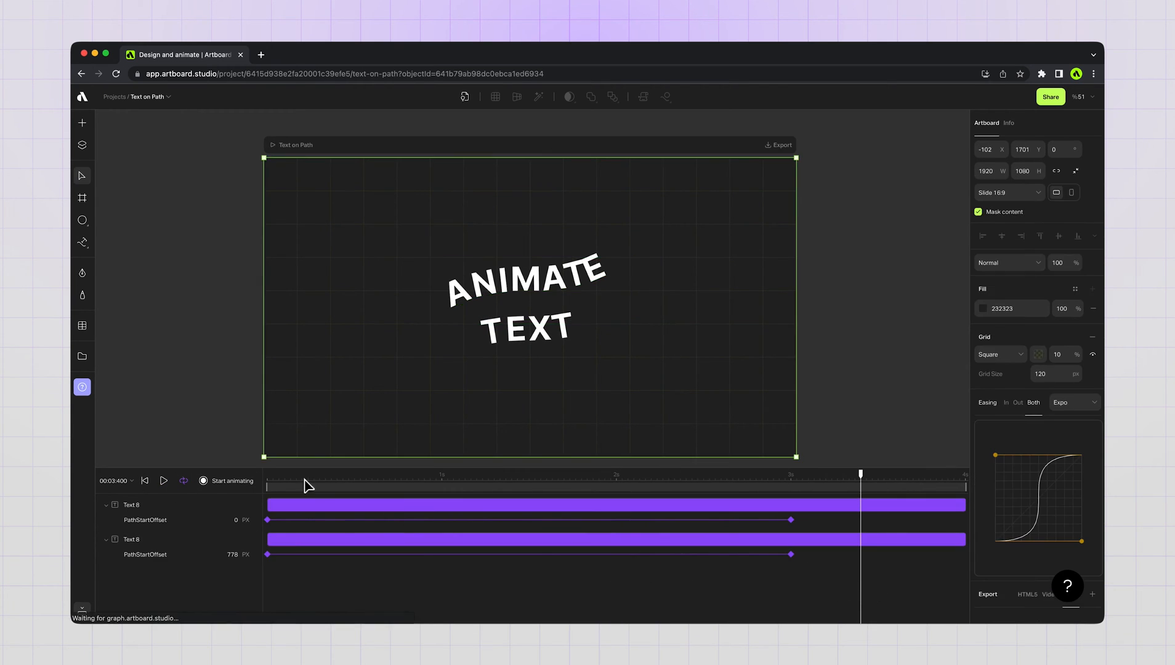
left_click(524, 288)
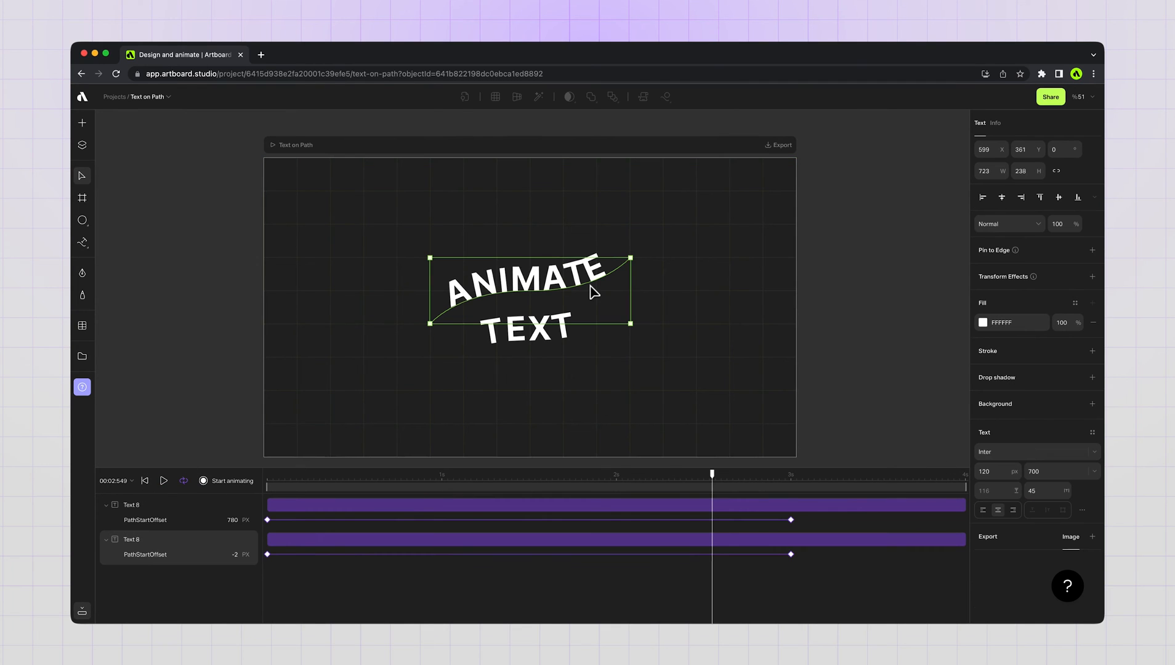
- Fill both ANIMATE and TEXT with the green page colour C7FF63
left_click(982, 321)
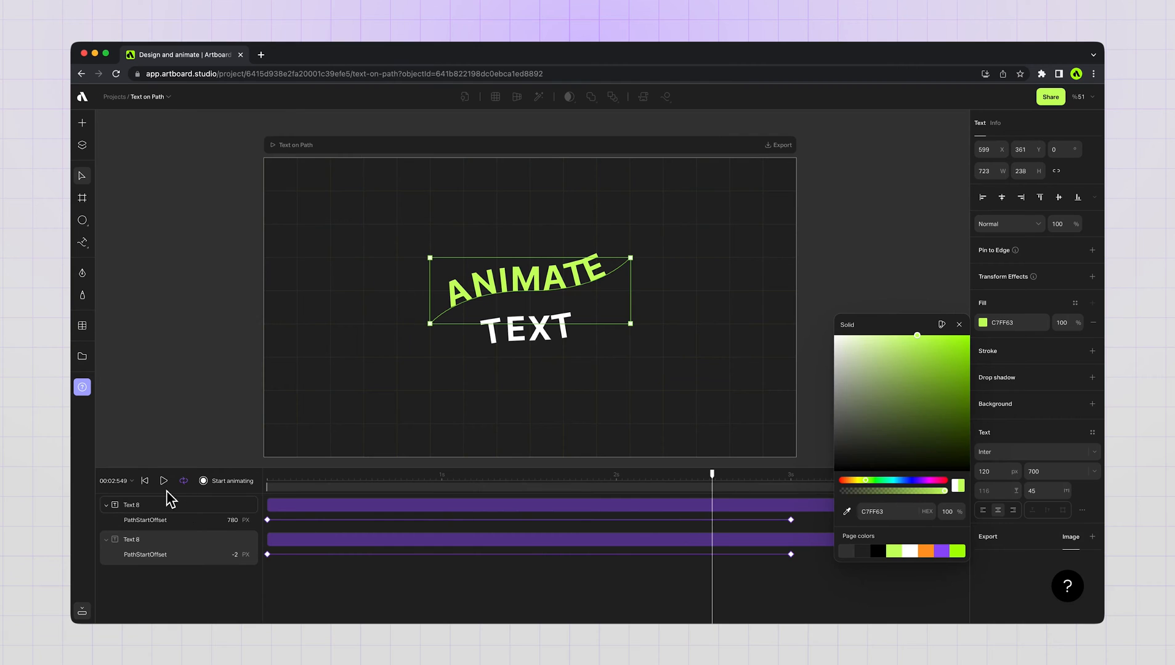
left_click(162, 480)
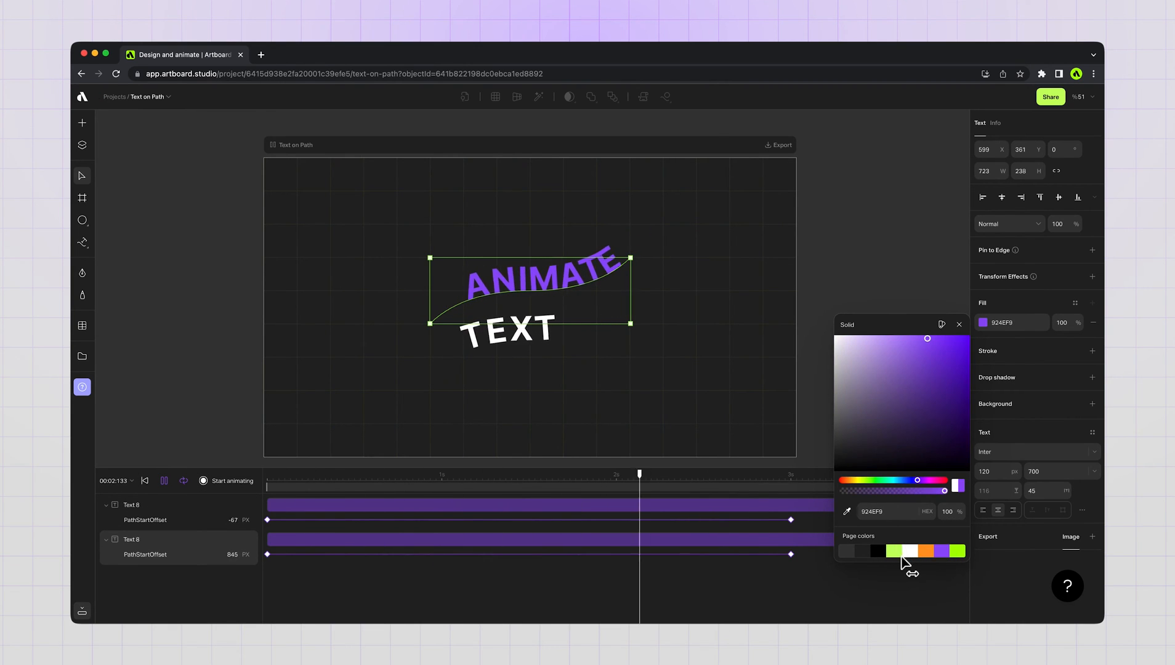
left_click(911, 552)
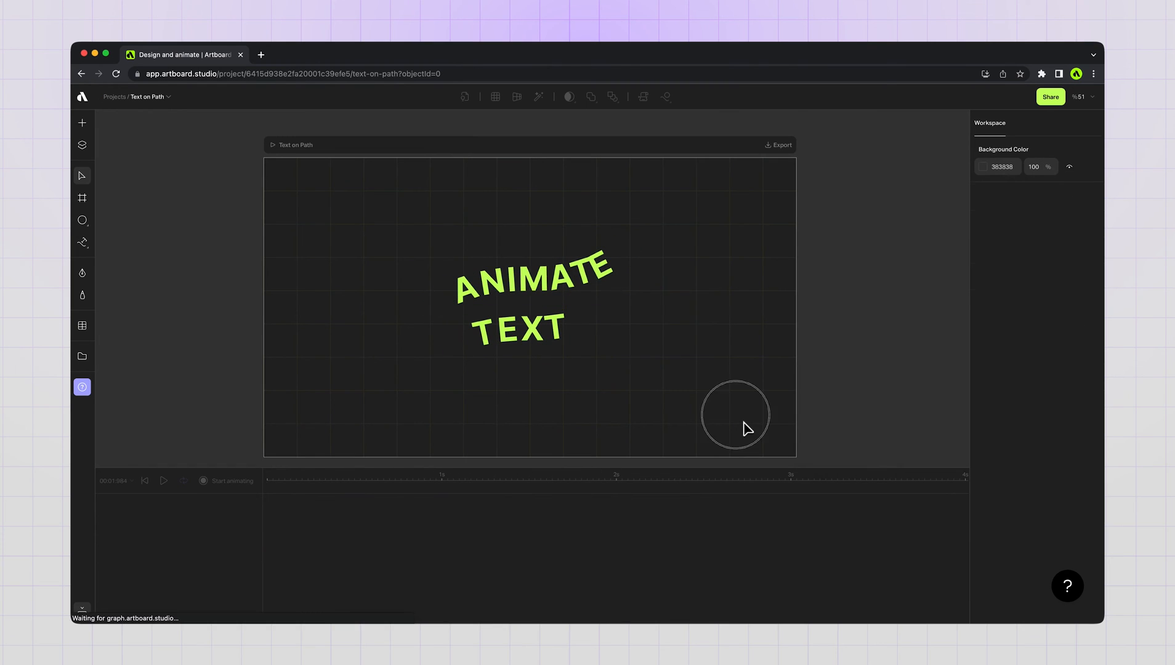
- Scale up both green words together, preview, and leave them top-left of the artboard
left_click(529, 299)
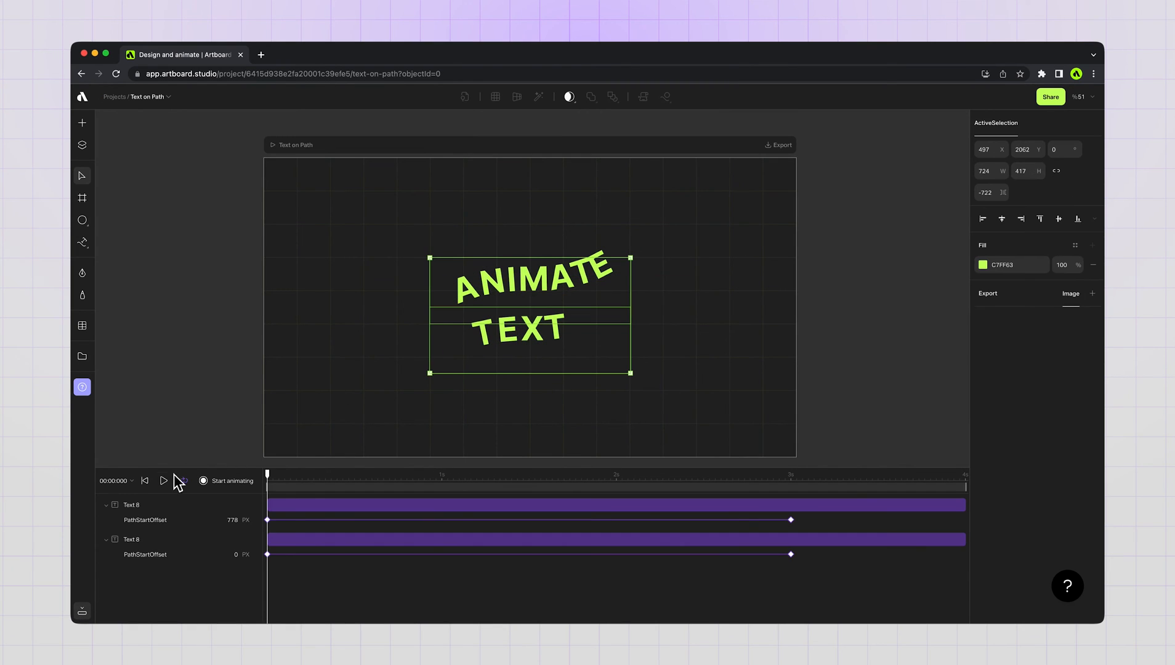
left_click(164, 480)
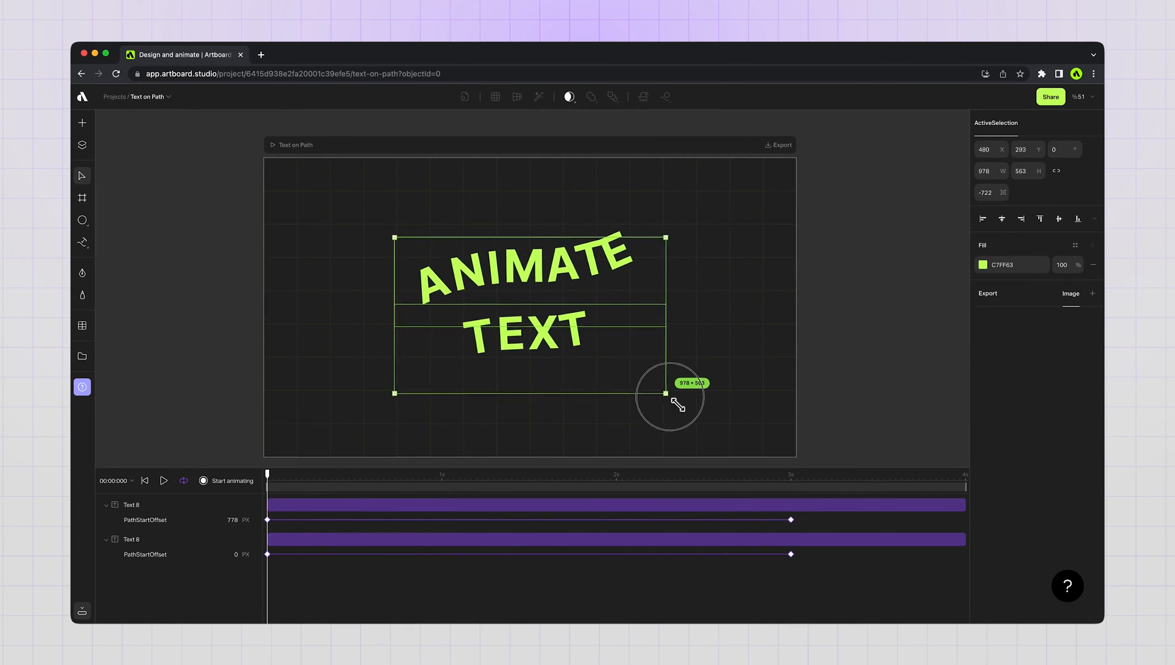
left_click(164, 480)
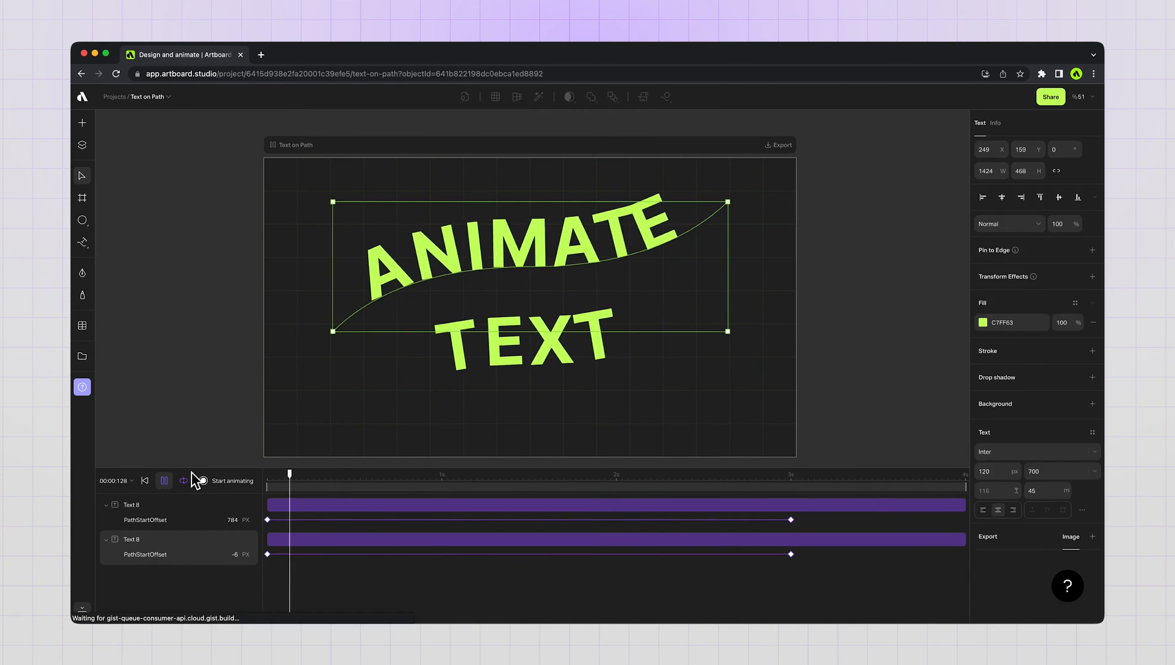
left_click(163, 480)
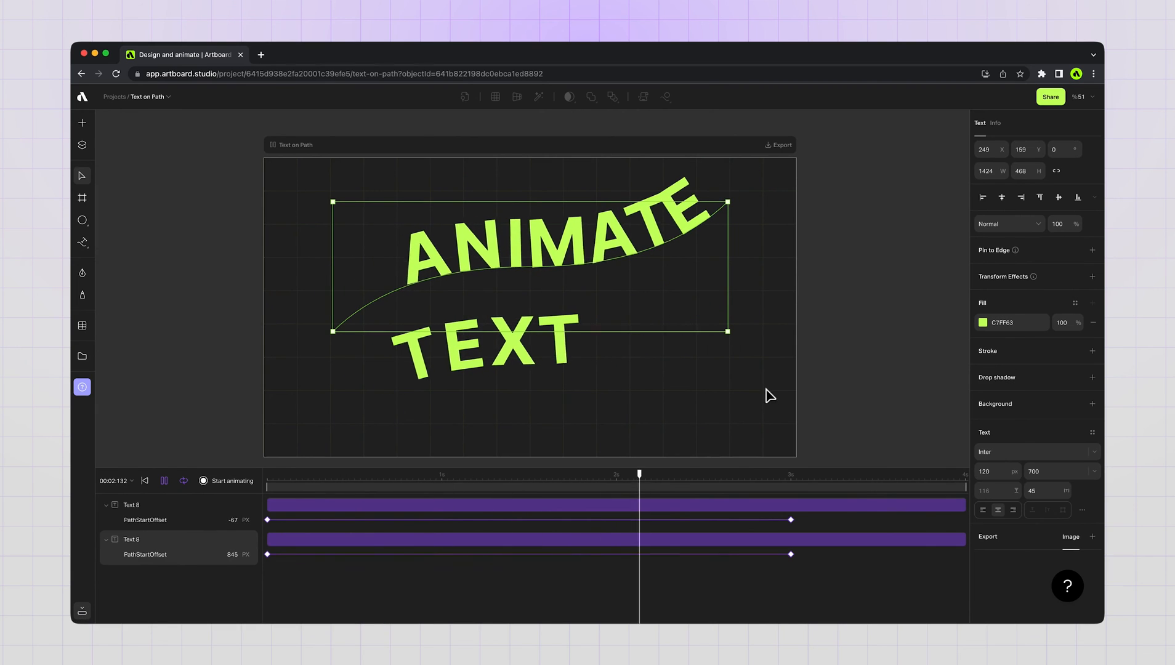
left_click(144, 480)
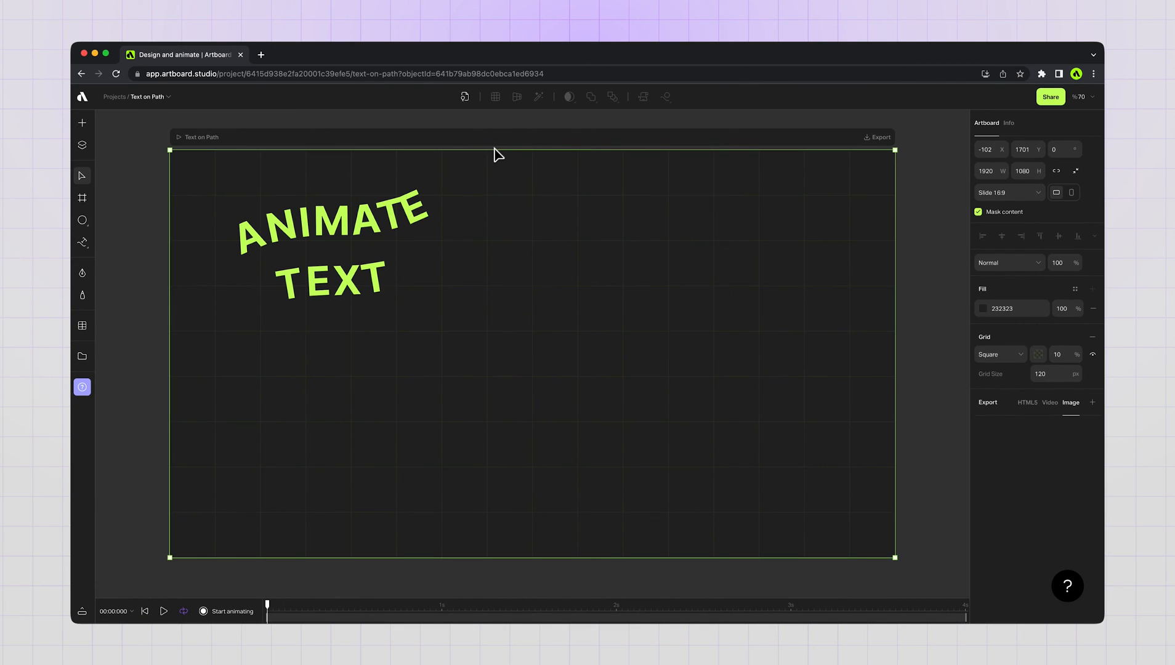
- Draw an ellipse on the right and wrap ARTBOARD STUDIO text around its path
left_click(83, 221)
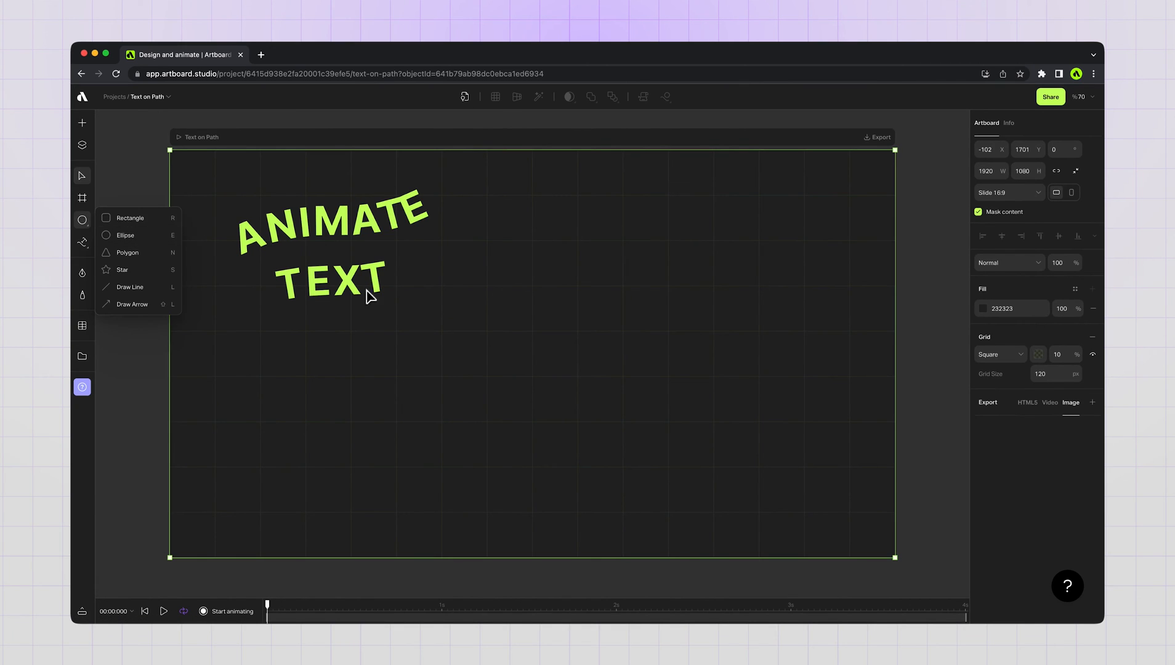
left_click(596, 272)
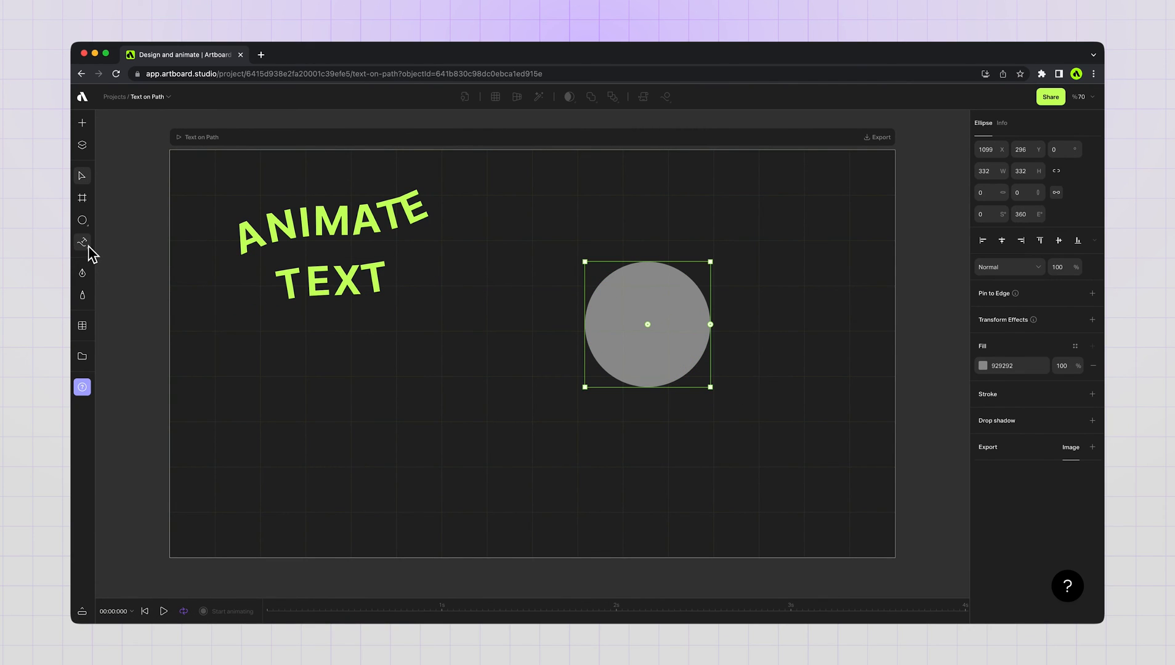
left_click(82, 240)
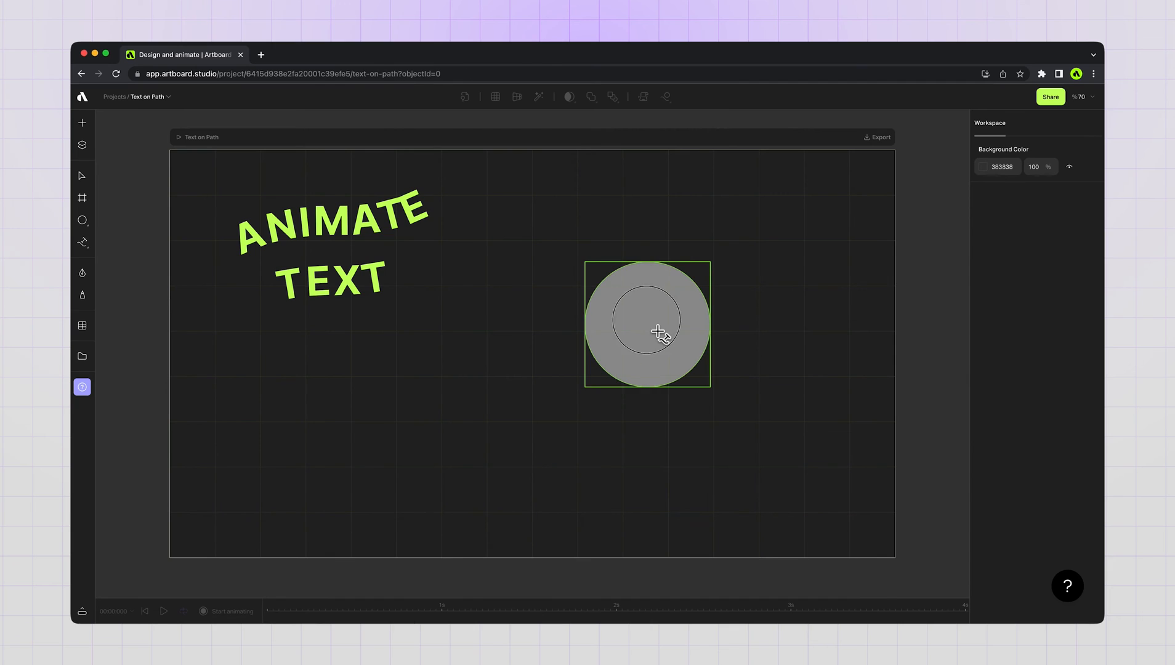
left_click(645, 324)
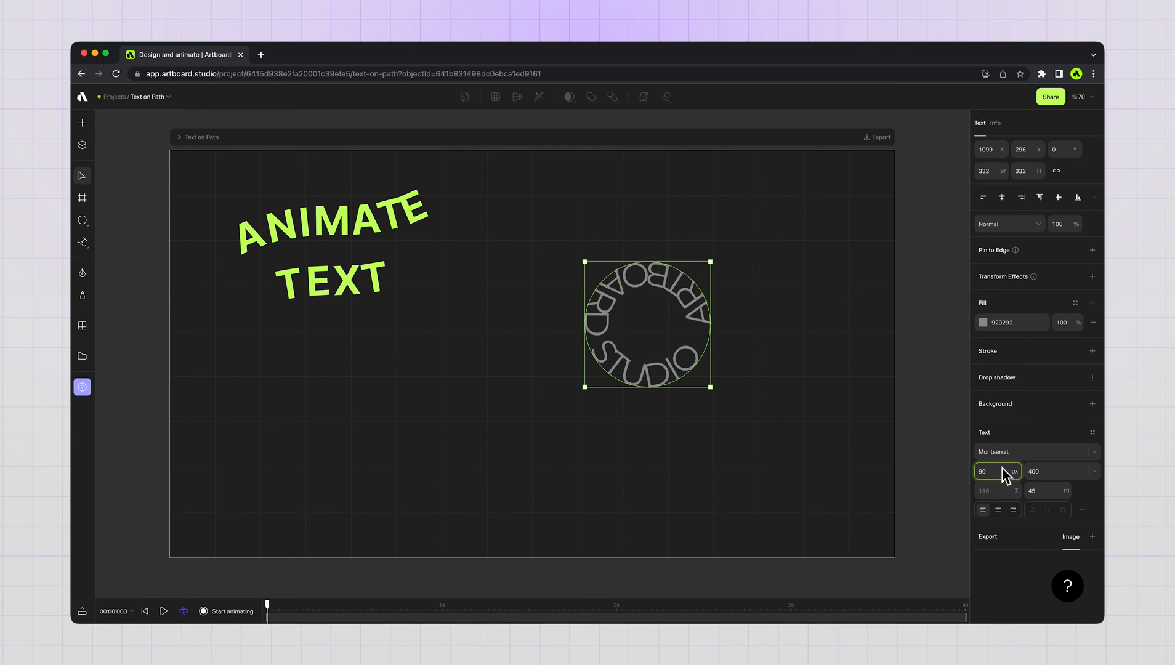
- Set the circular text to Inter and convert it to uppercase
left_click(1035, 452)
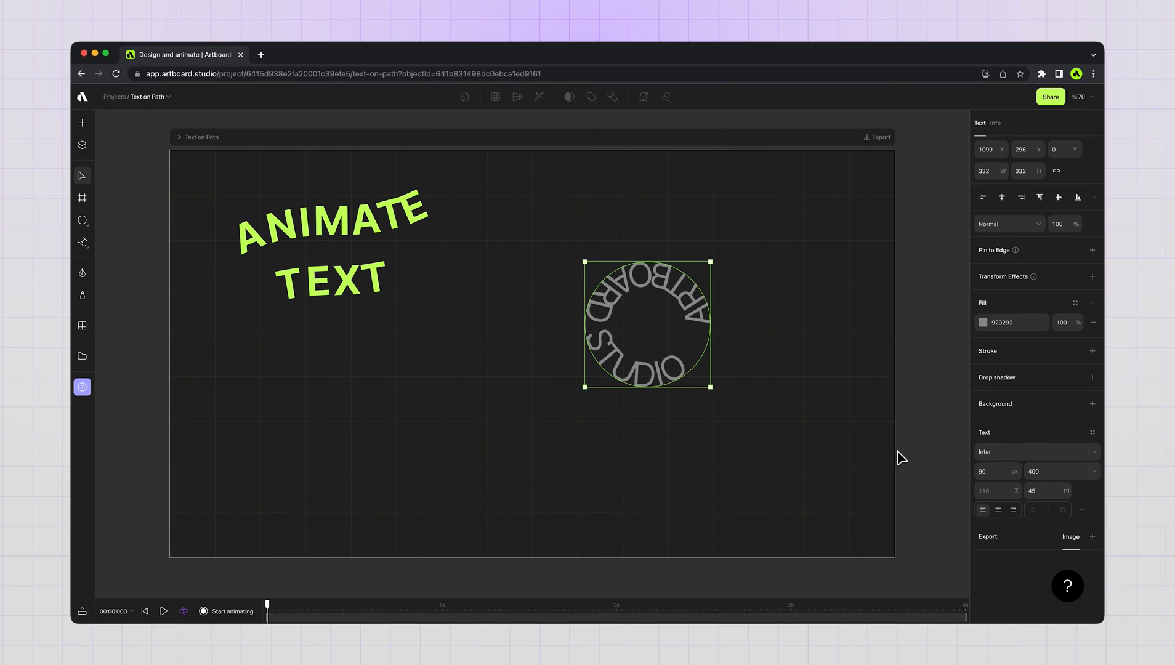
left_click(1082, 510)
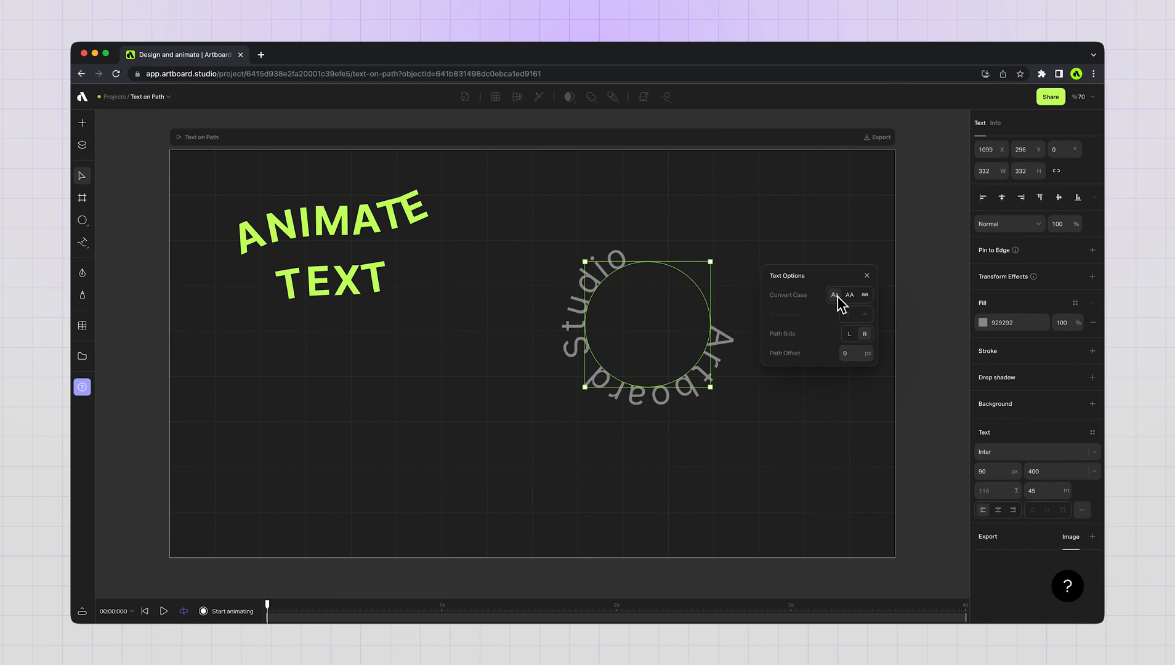
left_click(863, 294)
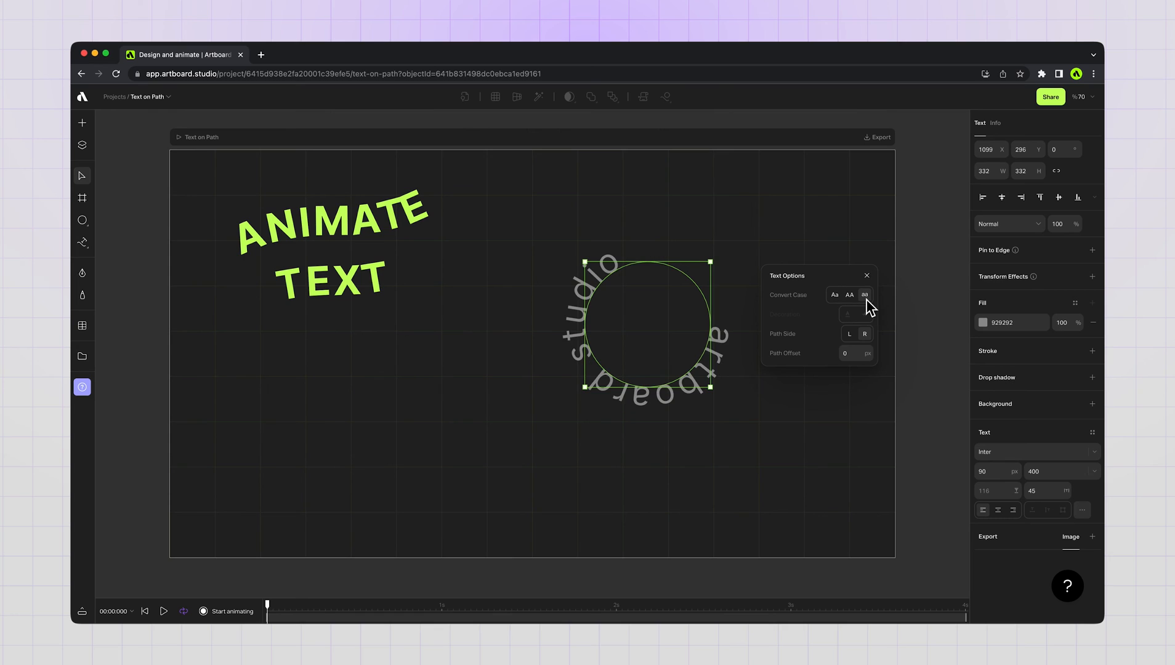
left_click(848, 294)
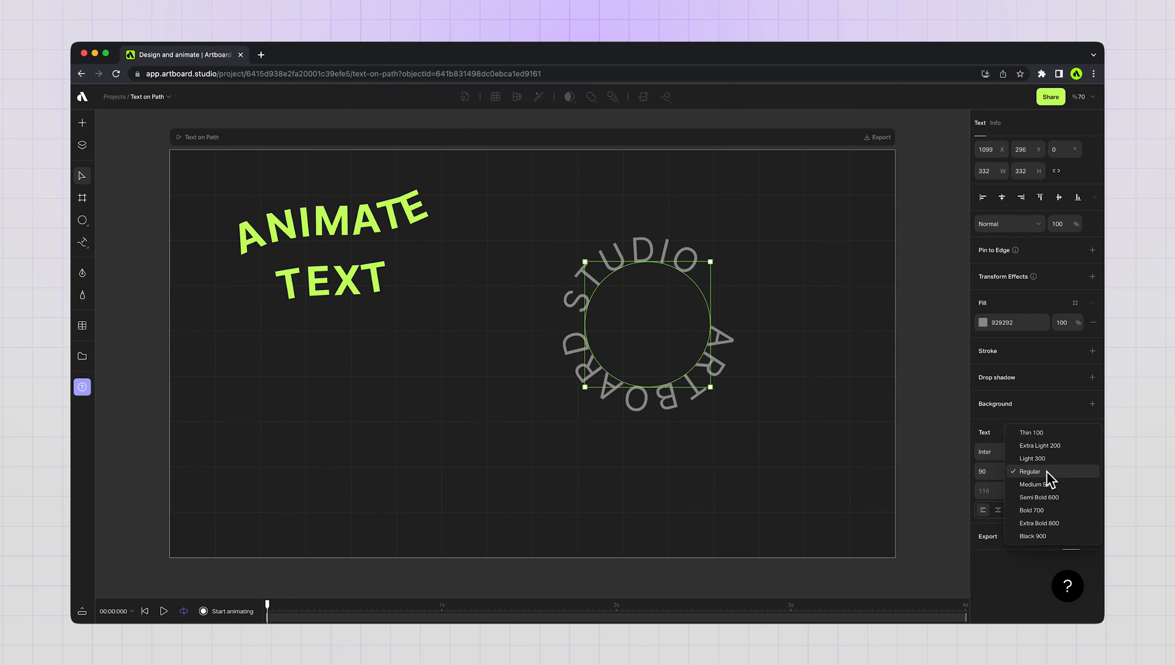
- Make it Bold 700, centred on the outside of the circle with STUDIO on top
left_click(1031, 510)
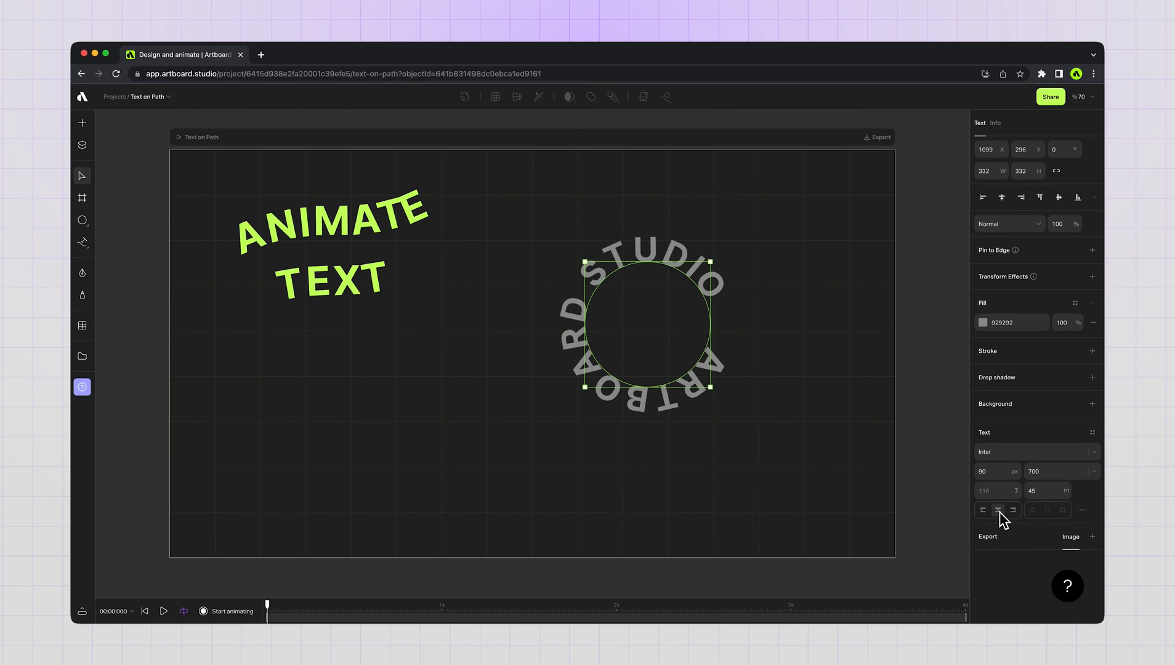
left_click(983, 509)
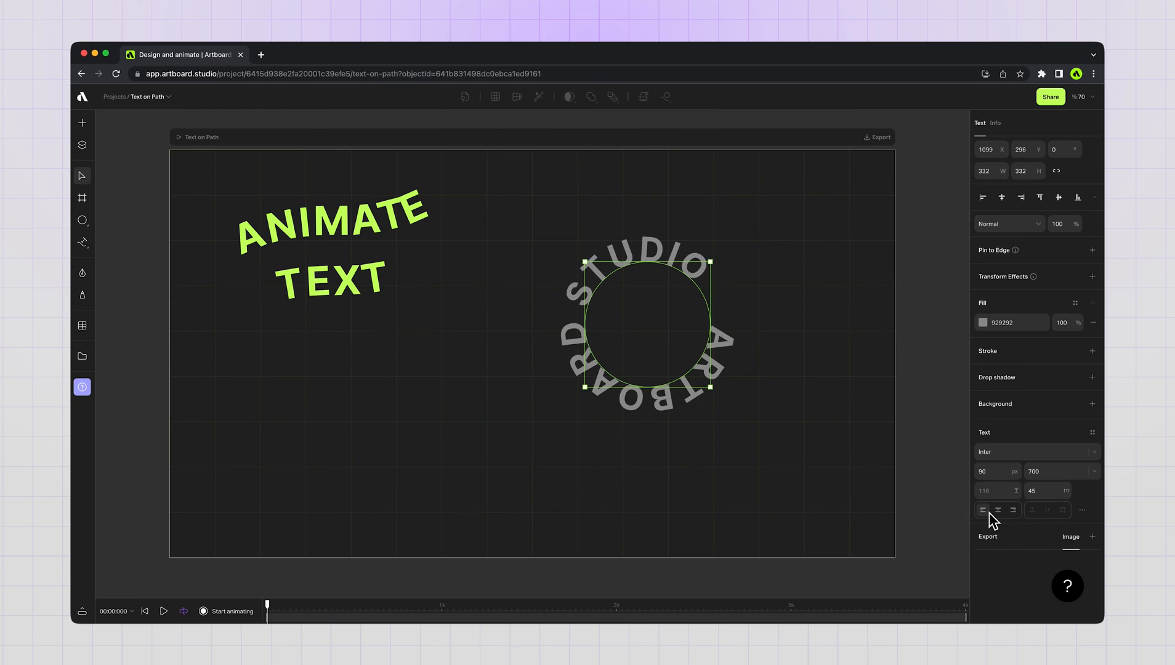
left_click(800, 401)
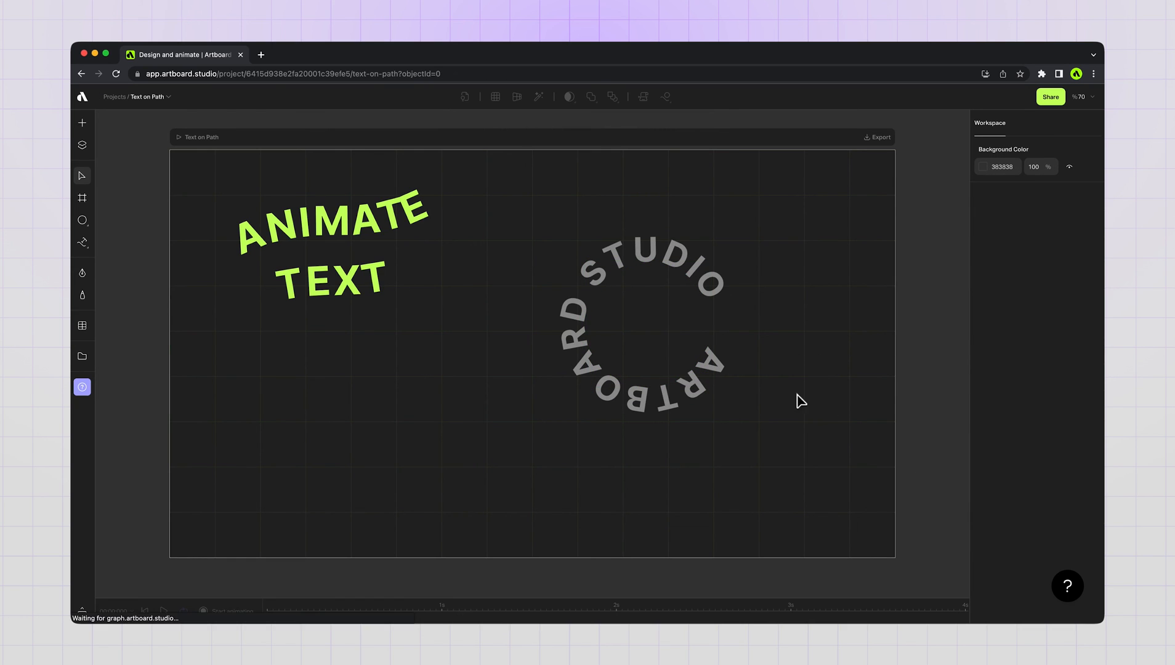
- Pan to the sample path-text designs and select the orange circular slogan
left_click(645, 323)
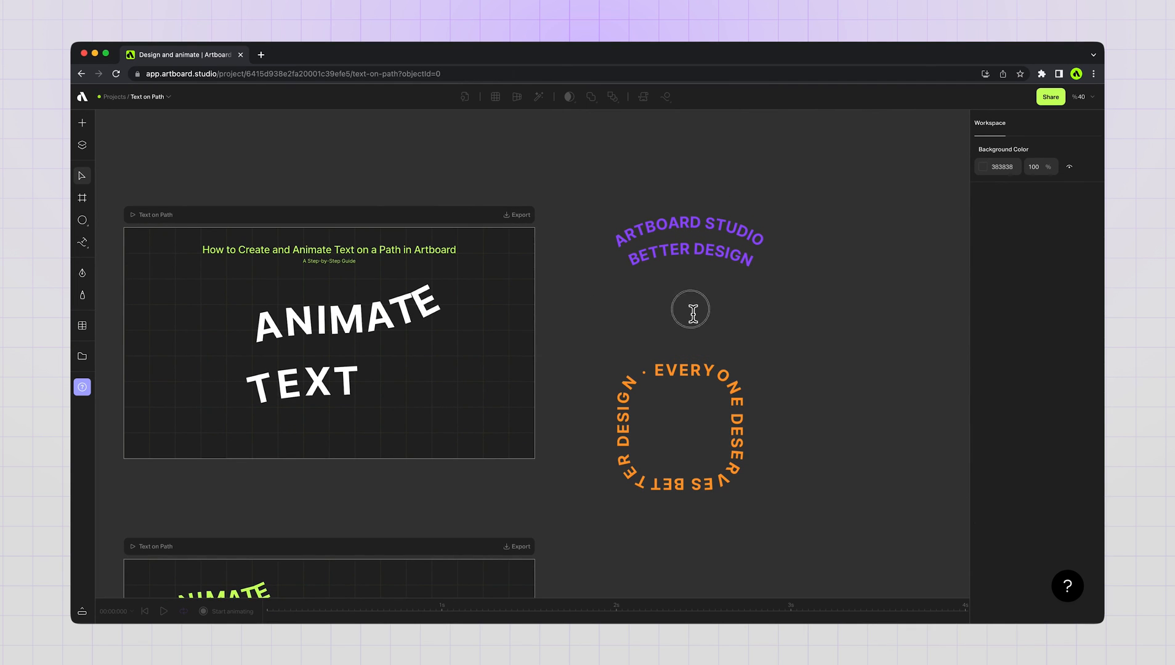
left_click(687, 241)
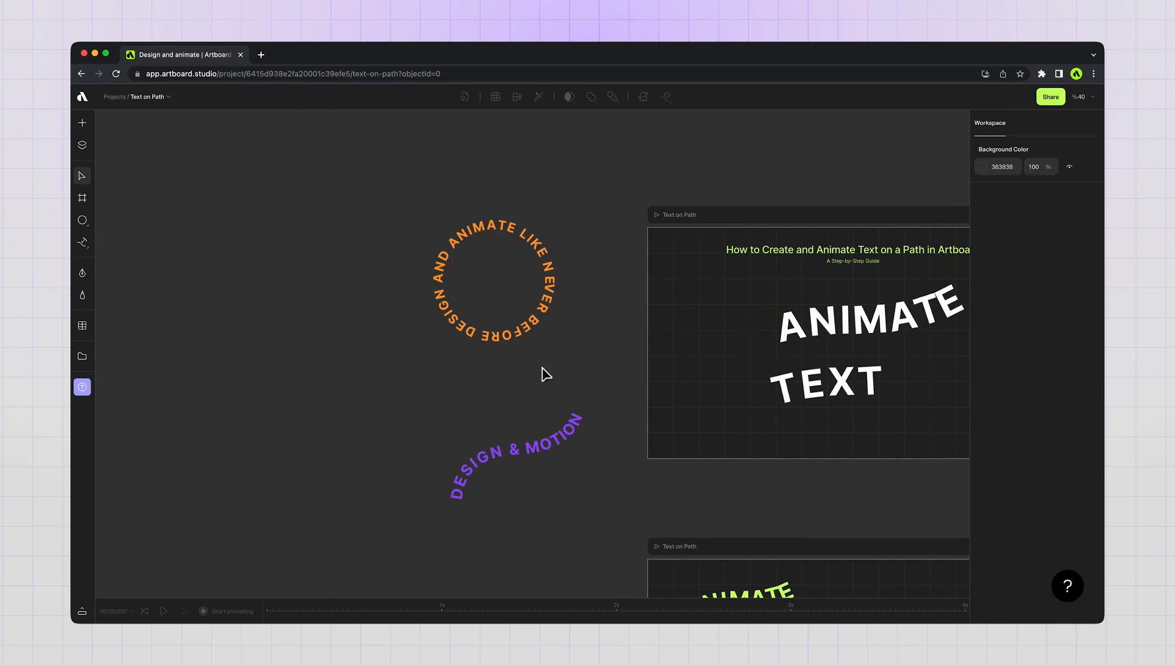
left_click(491, 281)
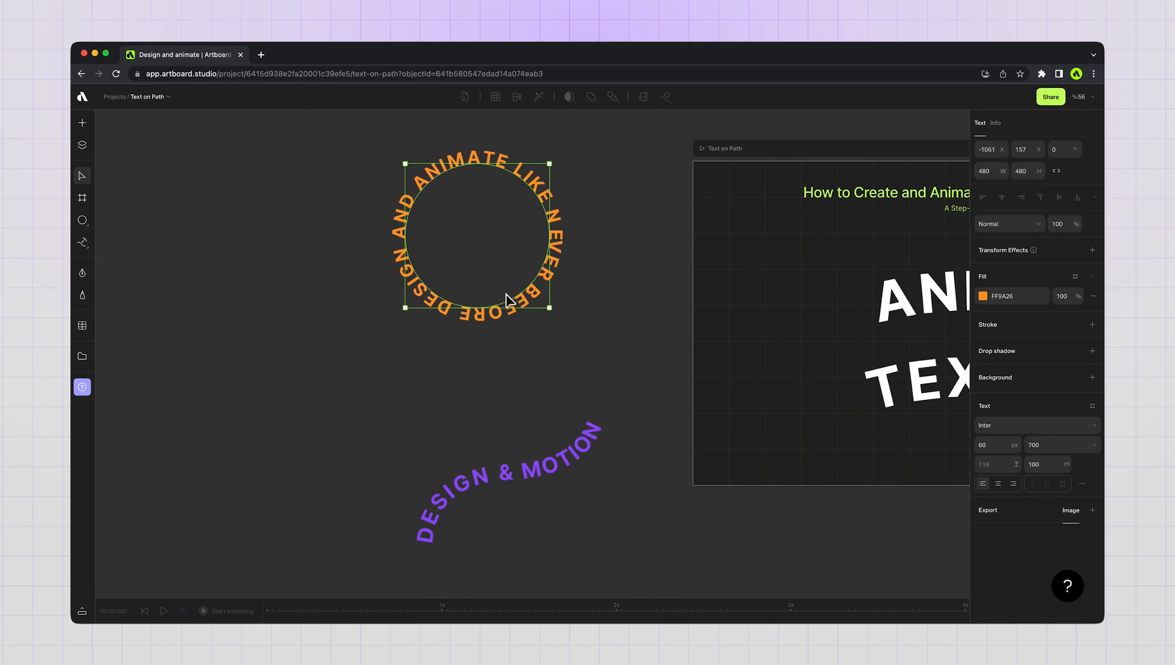